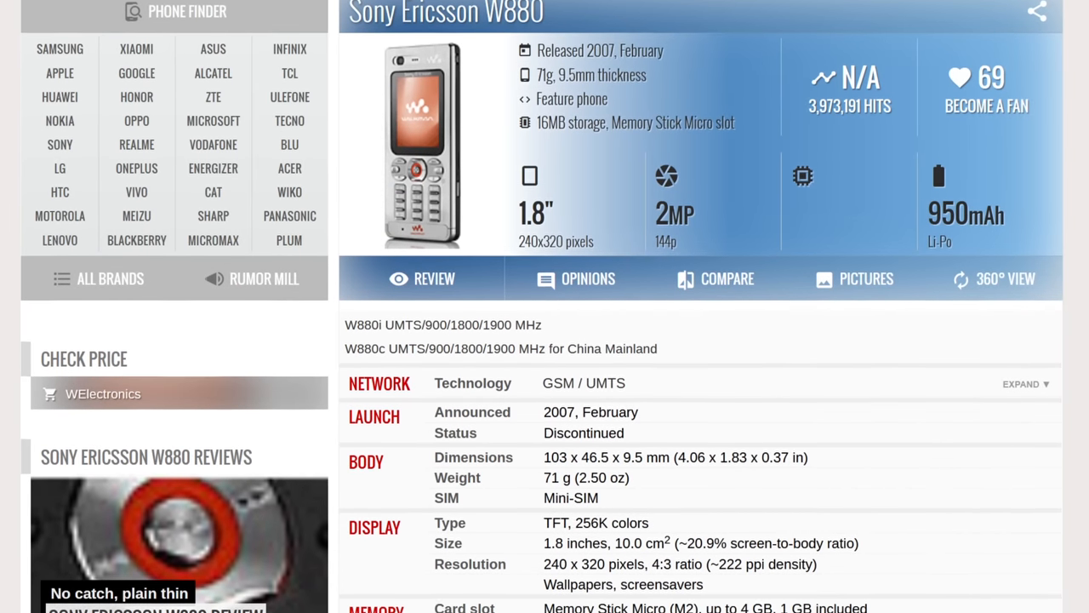
Pedal the BMX forward along the San Andreas city street
scroll(down, 3)
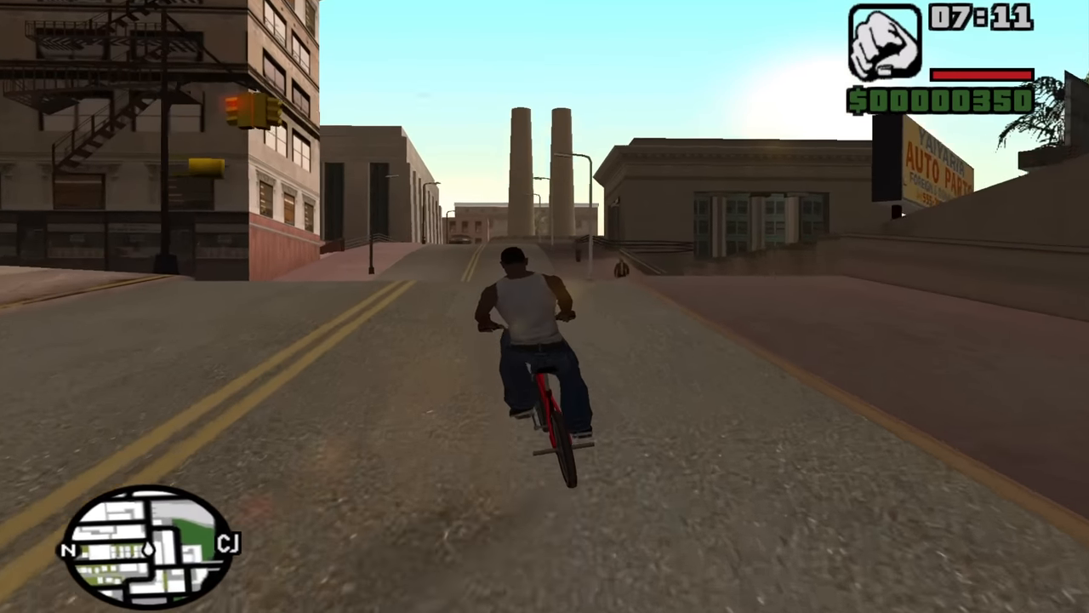
key(w)
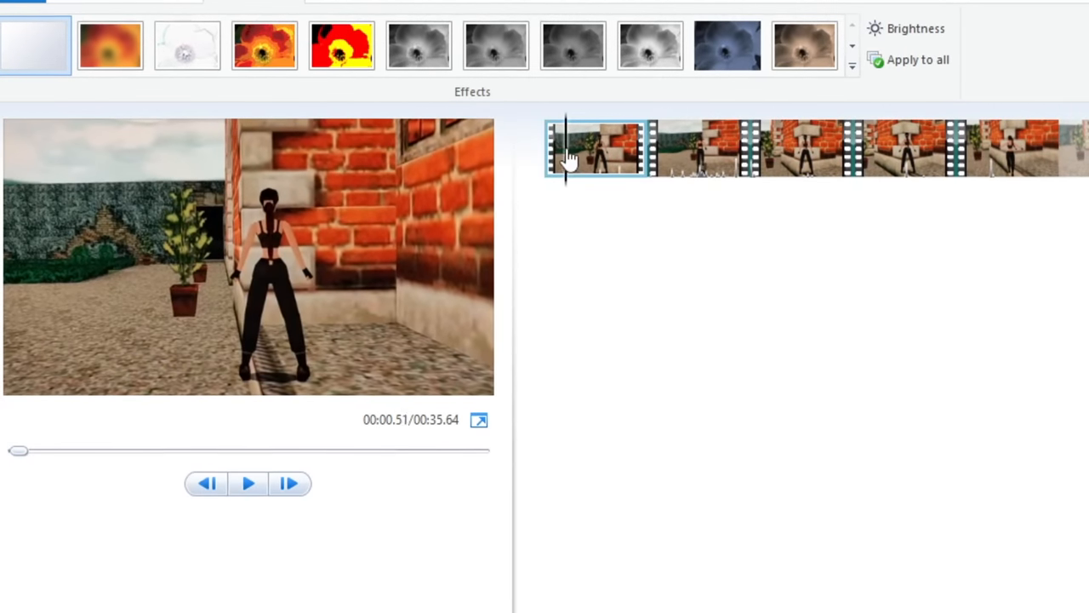
Give the Tomb Raider clips a high-contrast colour effect and a transition between them
click(800, 46)
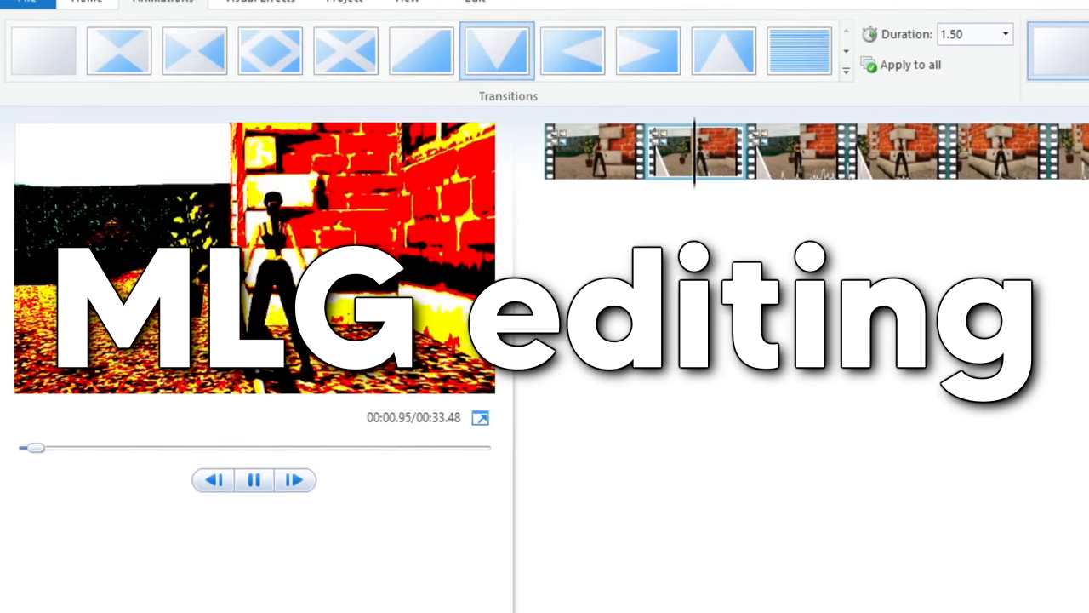
click(271, 51)
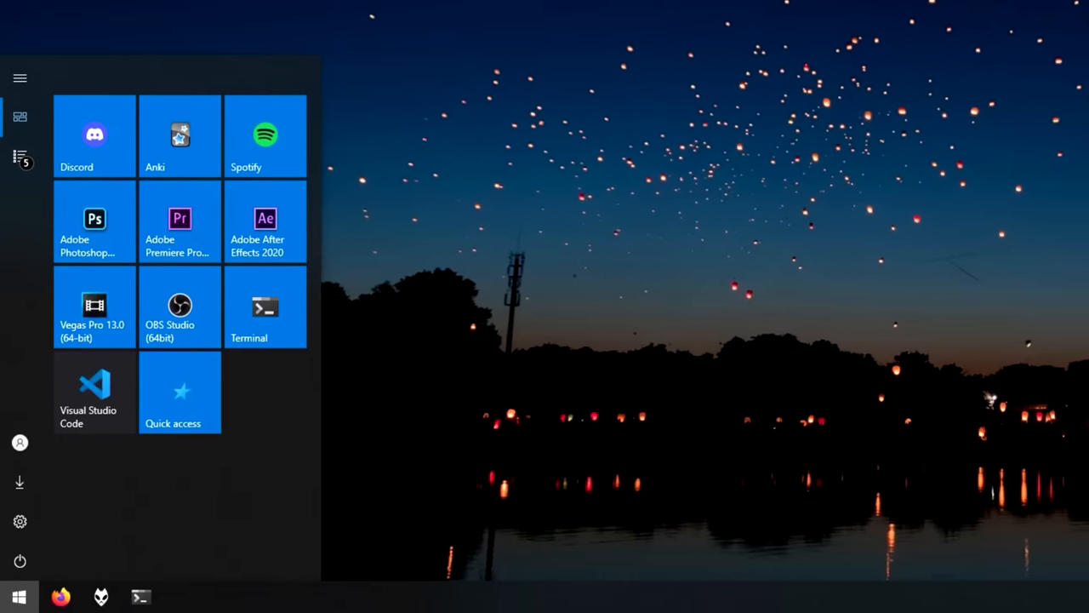
Bring up the Start menu with its pinned app tiles over the desktop
click(265, 221)
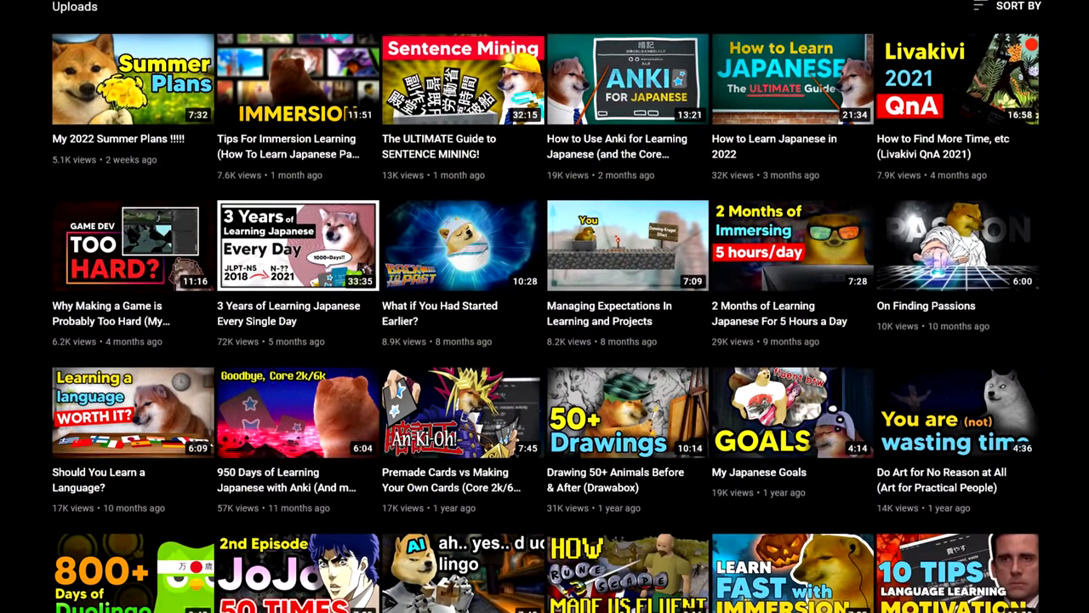
Play the 'My 2022 Summer Plans' upload and search for 'davinci'
scroll(down, 3)
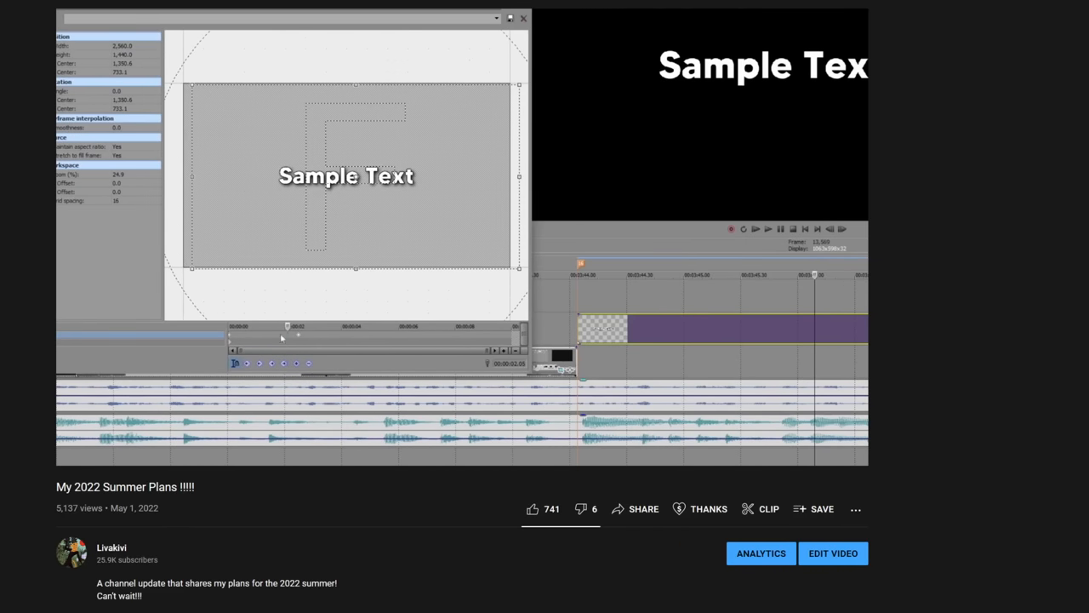
right_click(288, 339)
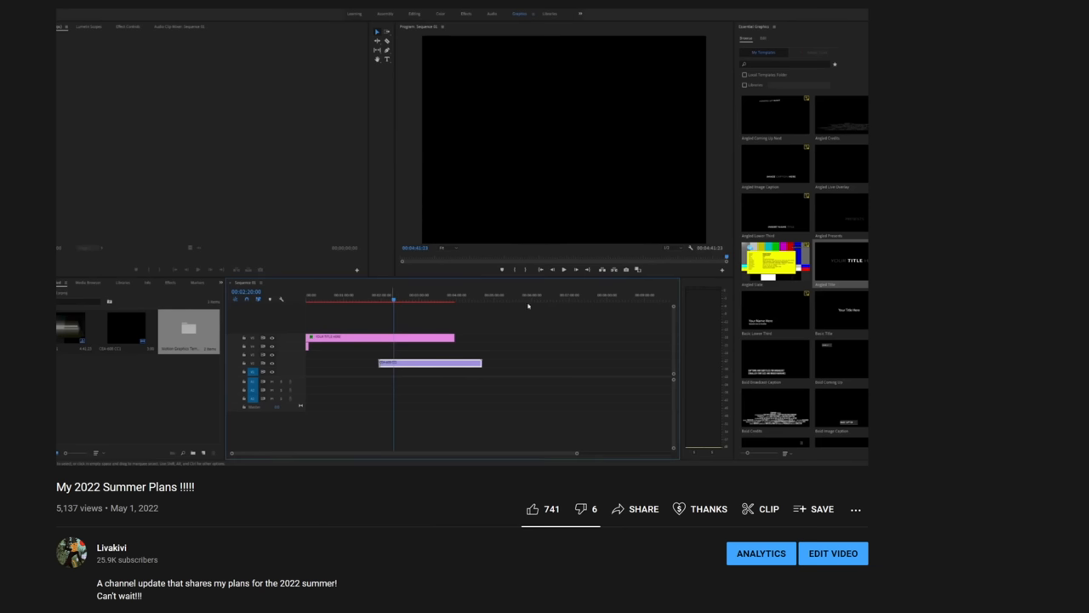
click(535, 300)
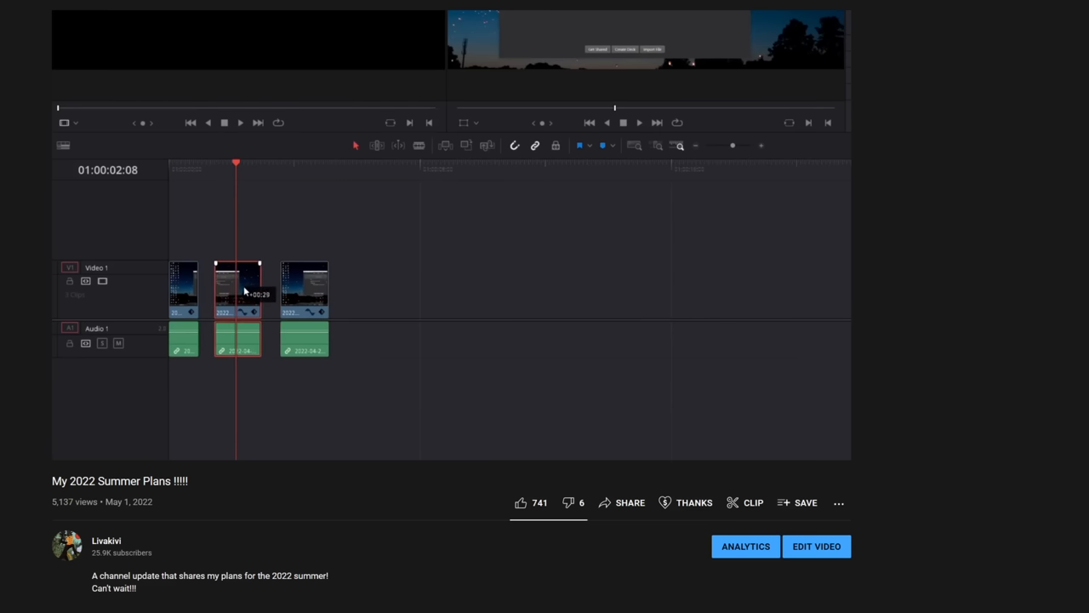
text(davinci)
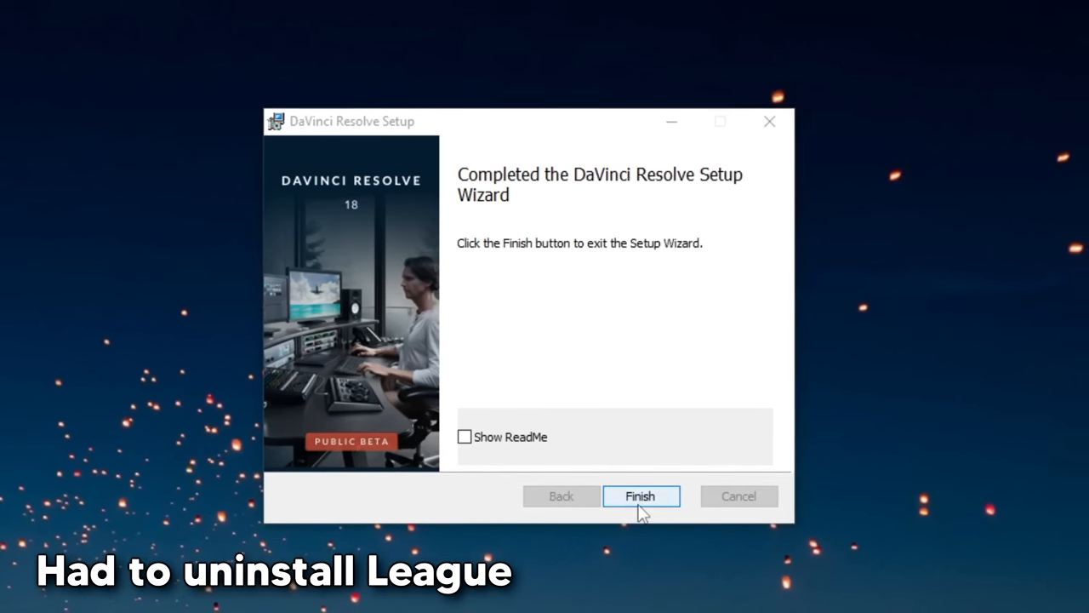
Finish the Resolve 18 setup wizard and launch the program from its desktop shortcut
click(640, 497)
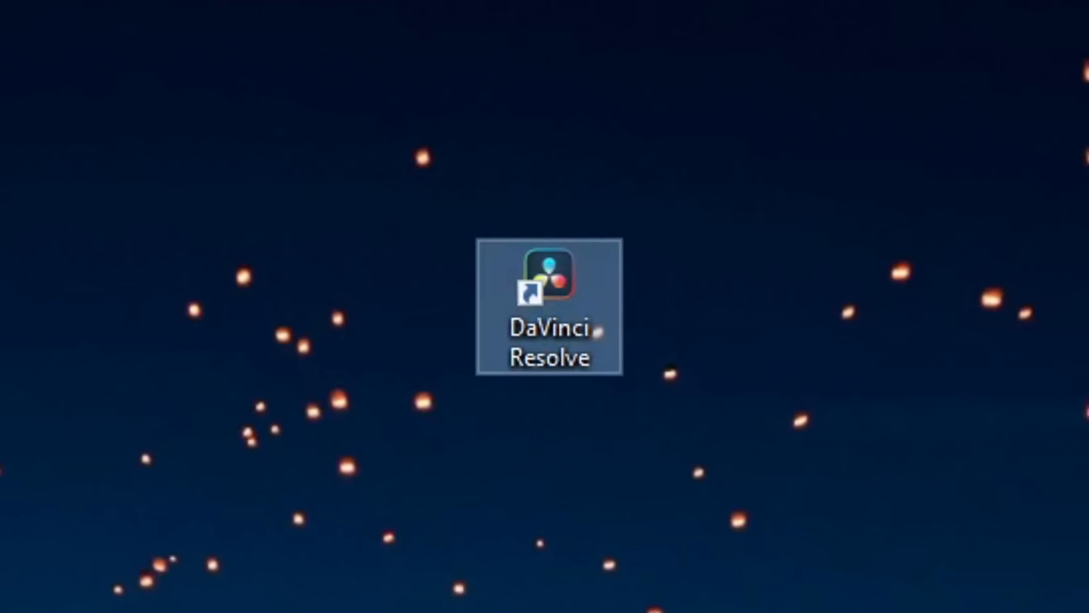
double_click(548, 275)
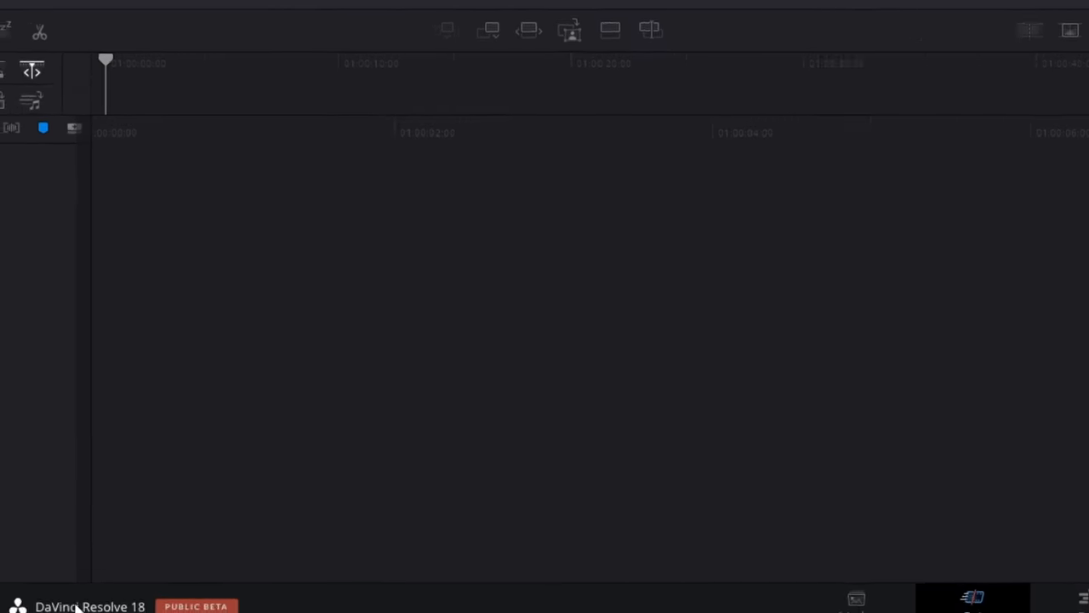
Tour the Edit, Fusion and Color pages, then preview CHEEMFRONT(1).png on the Media page
click(544, 603)
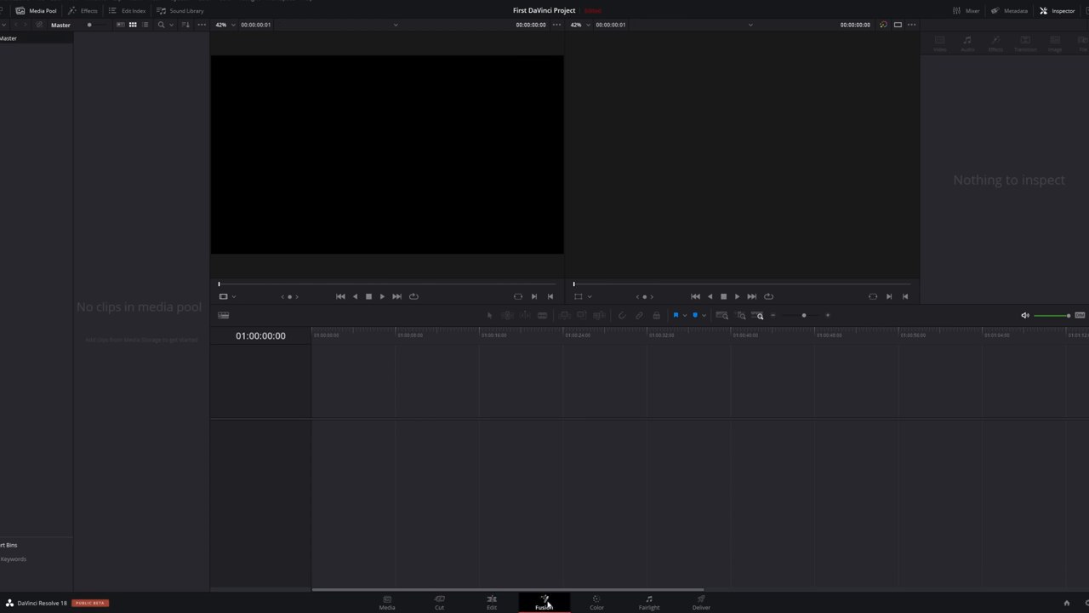
click(596, 605)
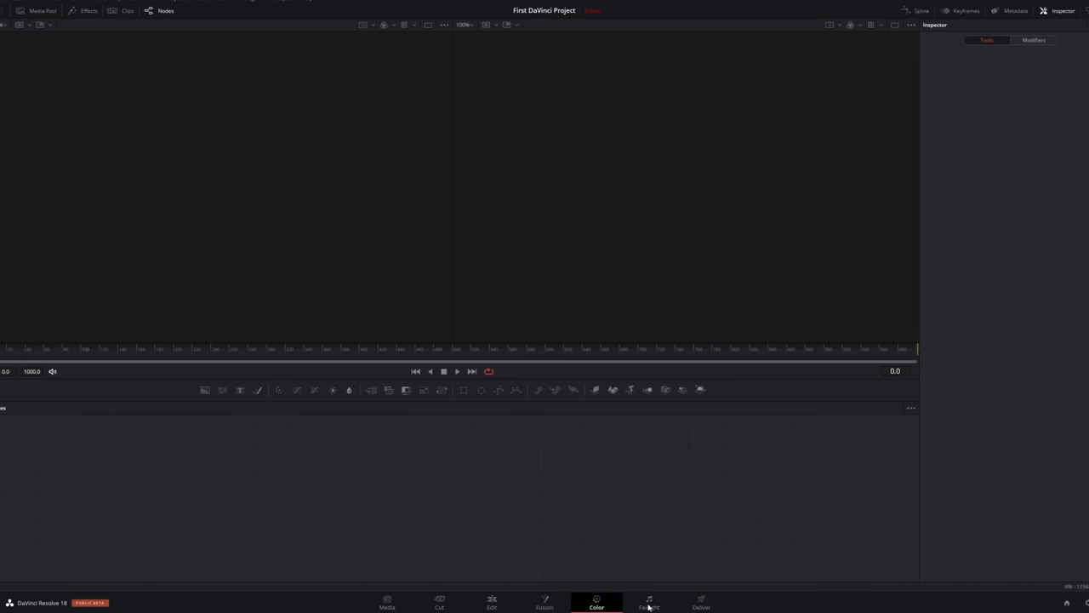
click(596, 603)
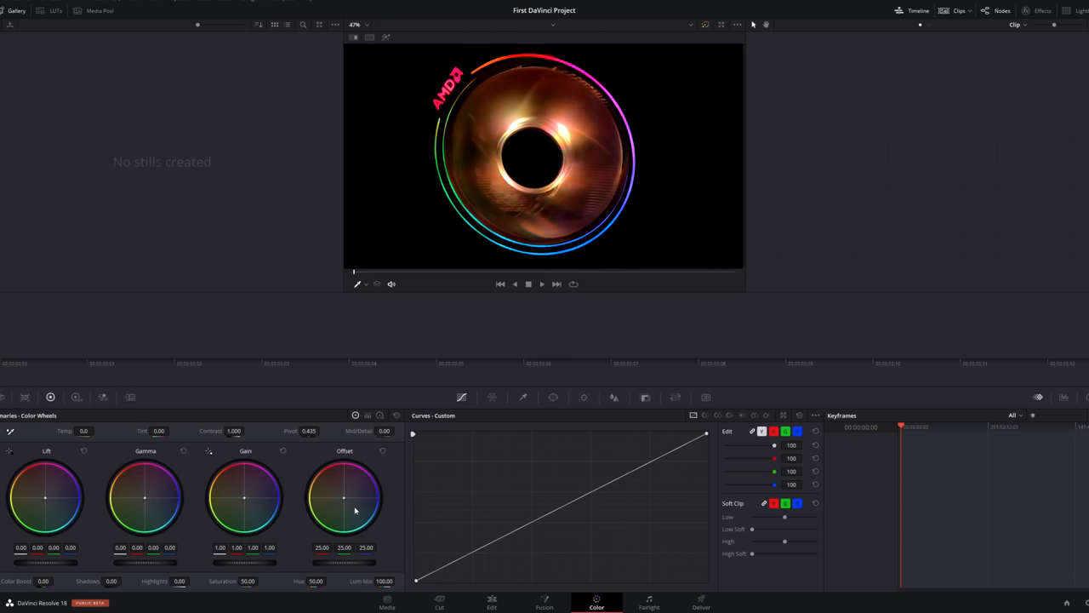
click(388, 603)
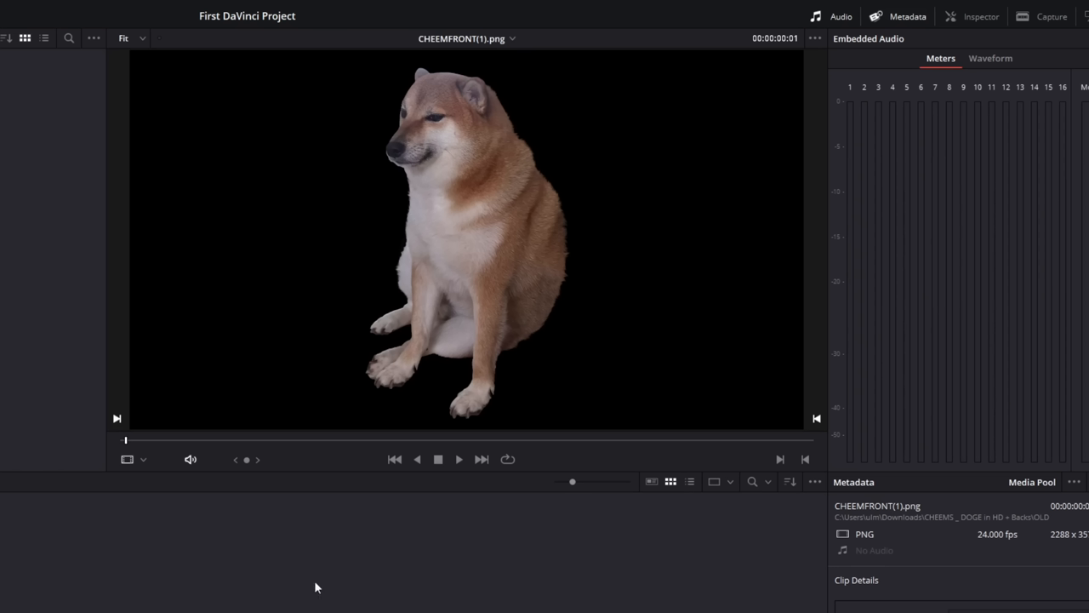
Place the CHEEMFRONT dog image on Video 1 and position the dog within the forest scene
click(439, 602)
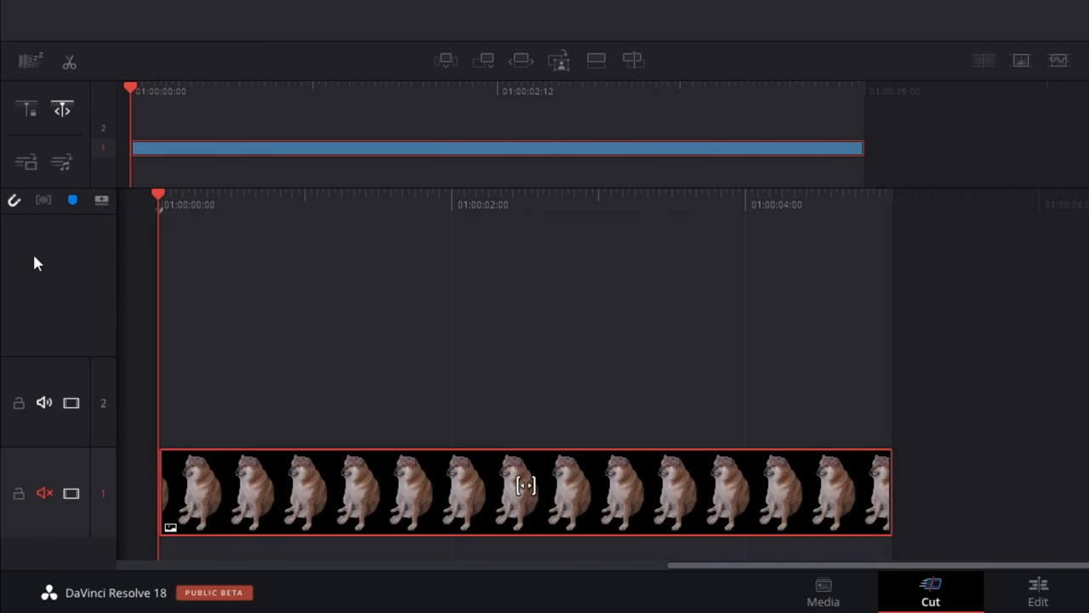
click(1038, 591)
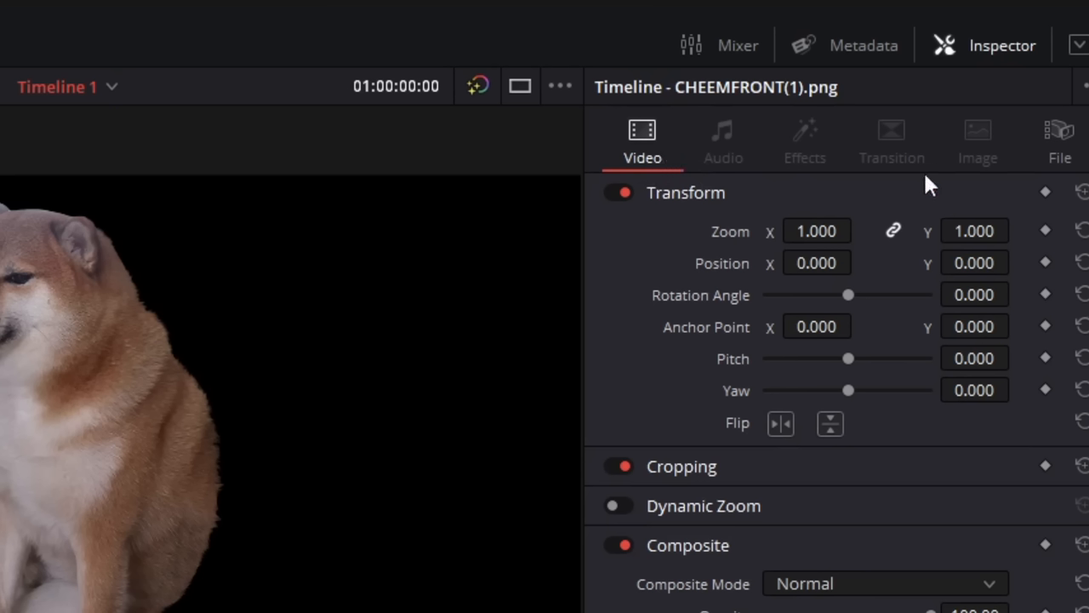
mouse_move(974, 140)
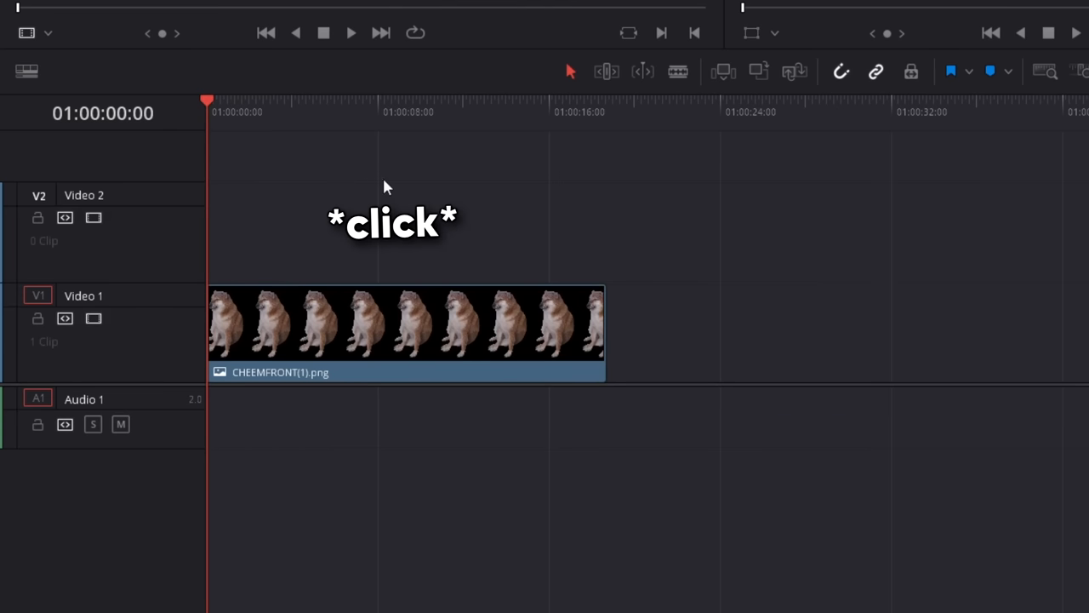
click(327, 112)
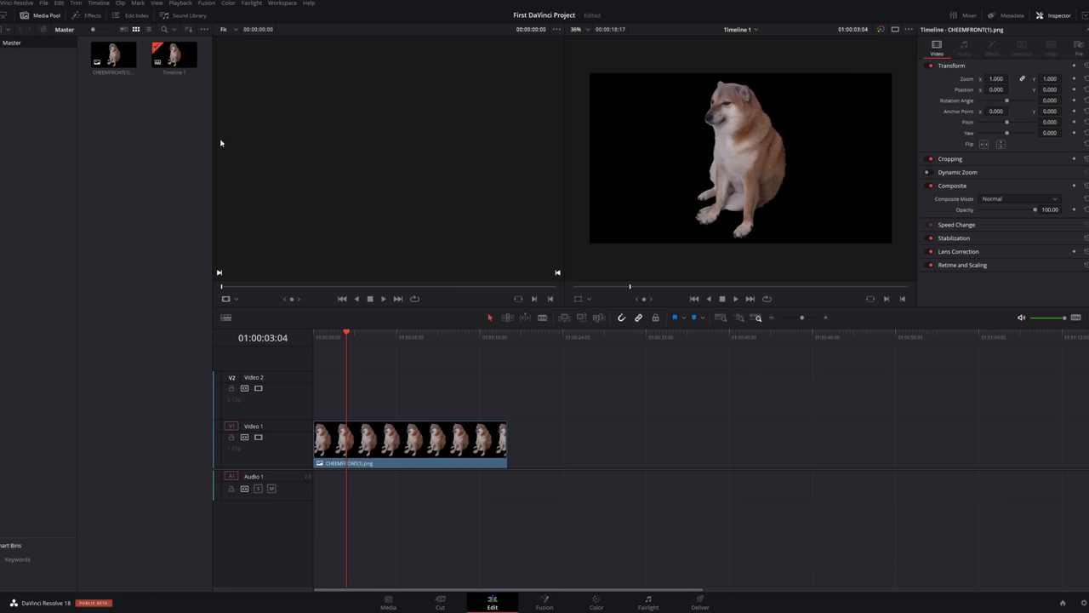
mouse_move(340, 127)
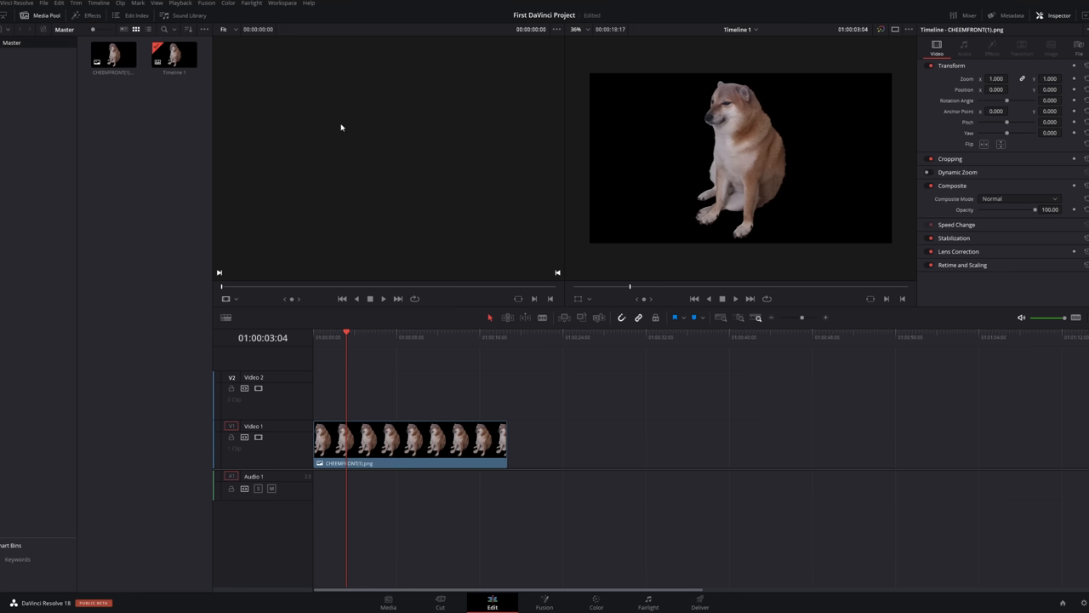
mouse_move(645, 417)
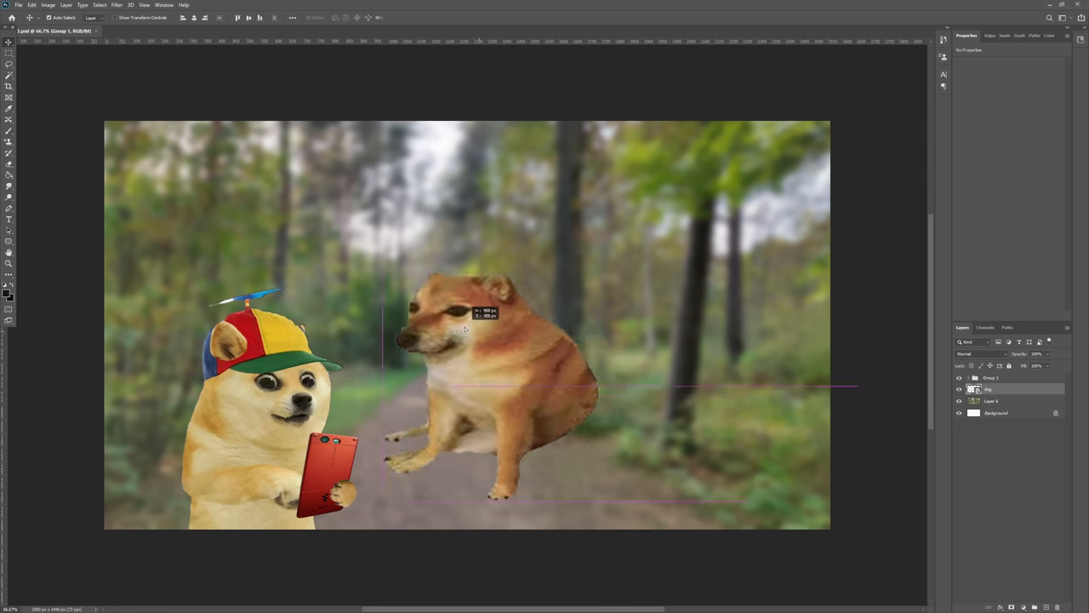
drag(466, 330, 565, 443)
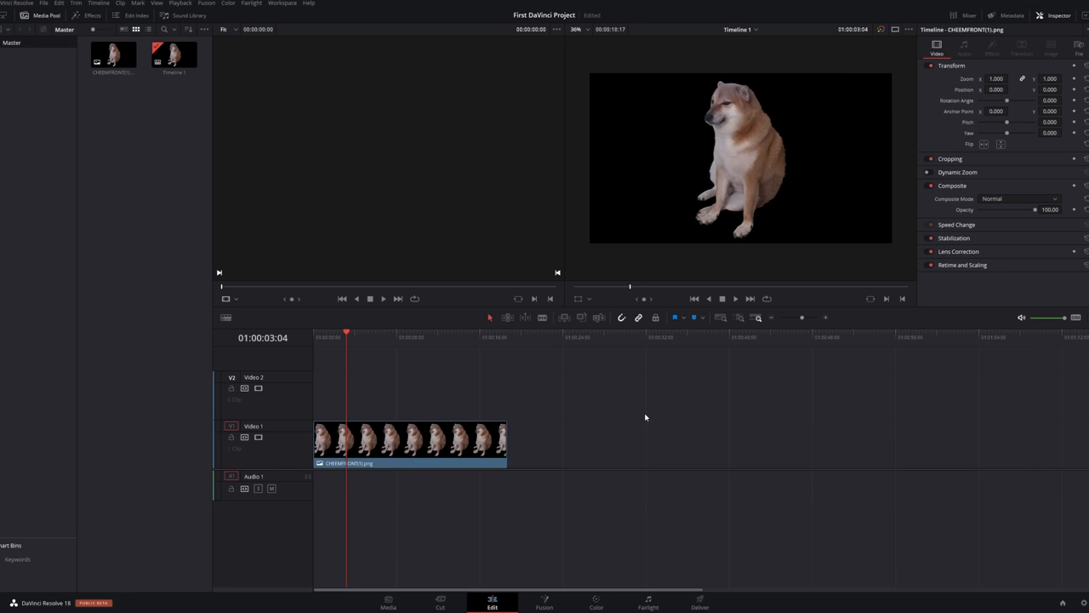
In the clip's Fusion graph, move MediaIn1 next to MediaOut1 and show MediaOut1's settings
click(545, 603)
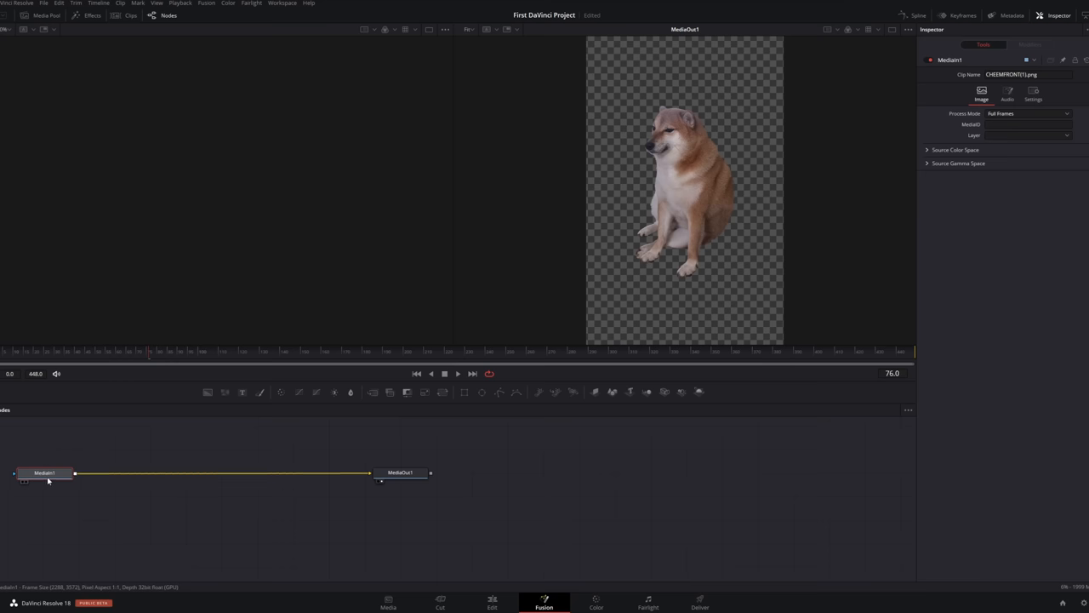
drag(45, 473, 284, 446)
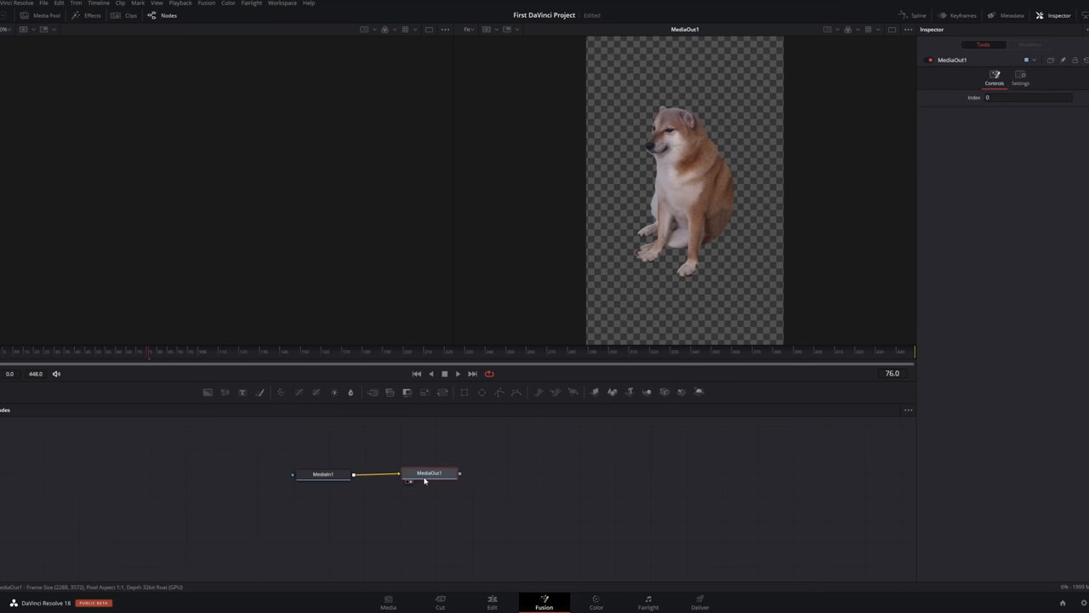
click(492, 599)
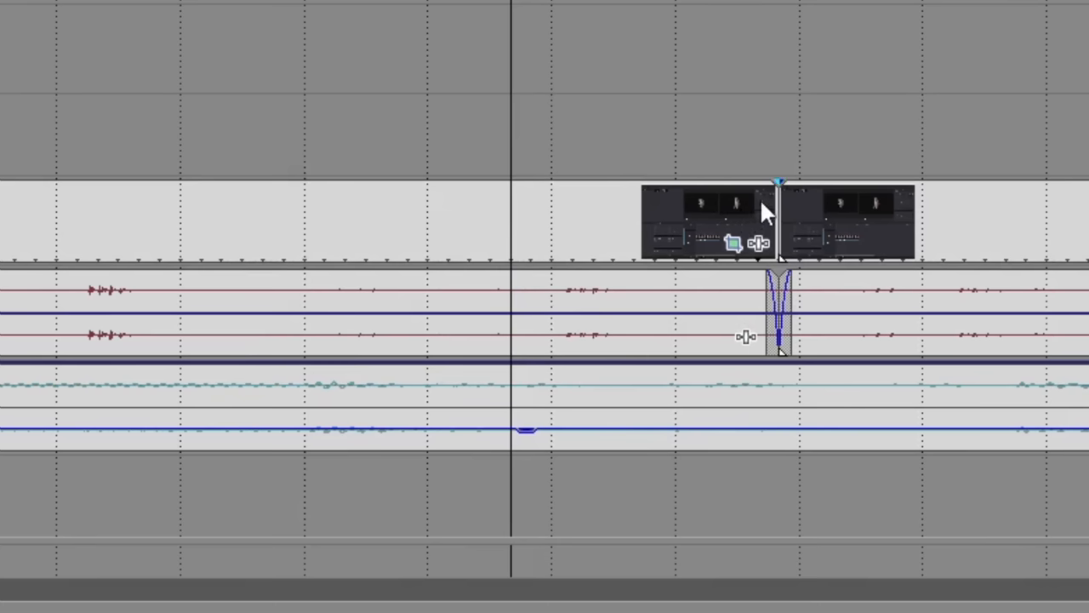
Arrange two CHEEMFRONT dog clips side by side on the Video 1 track
drag(766, 221, 497, 221)
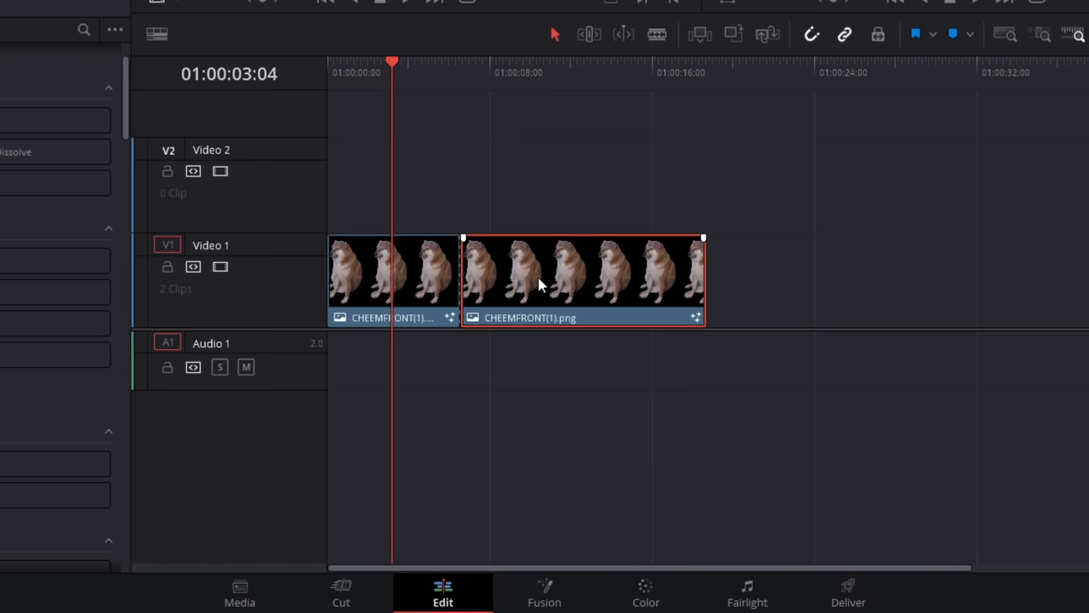
drag(463, 281, 434, 281)
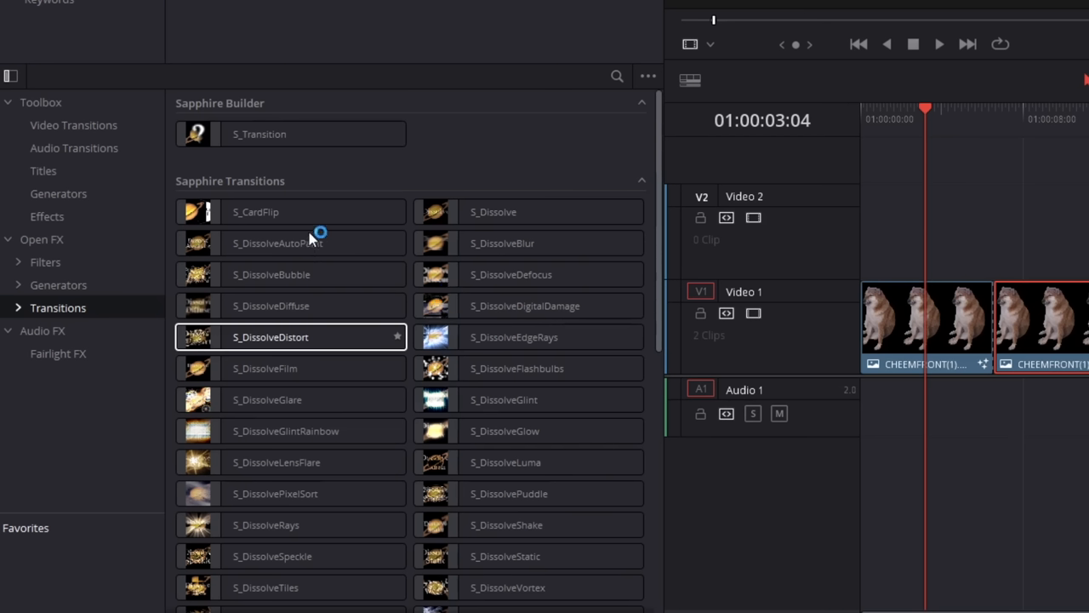
mouse_move(616, 484)
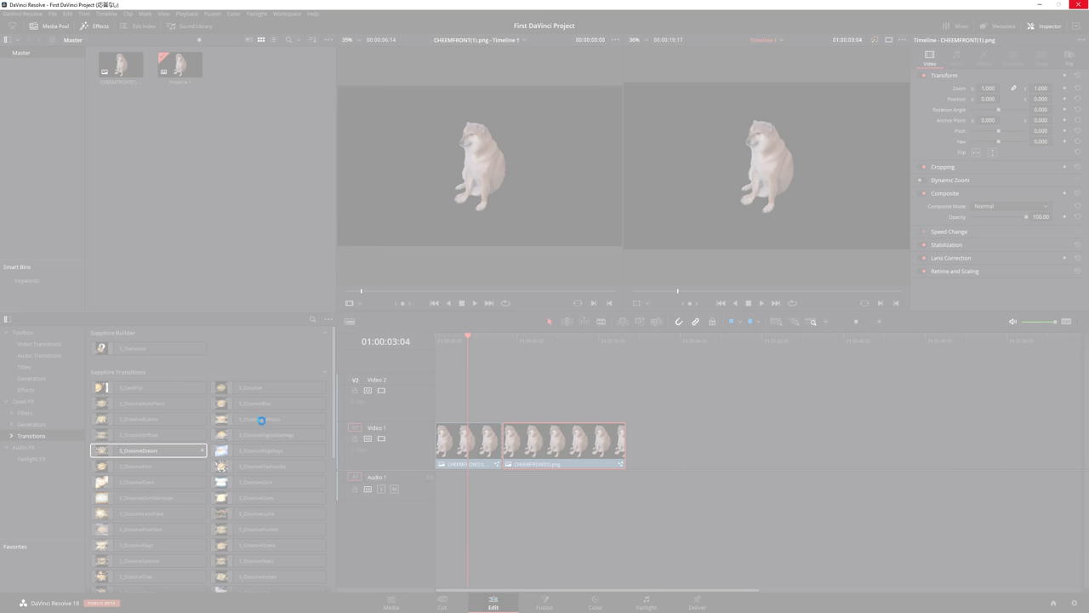
Apply a Sapphire S_Dissolve at the cut between the dog clips and play it back
click(269, 402)
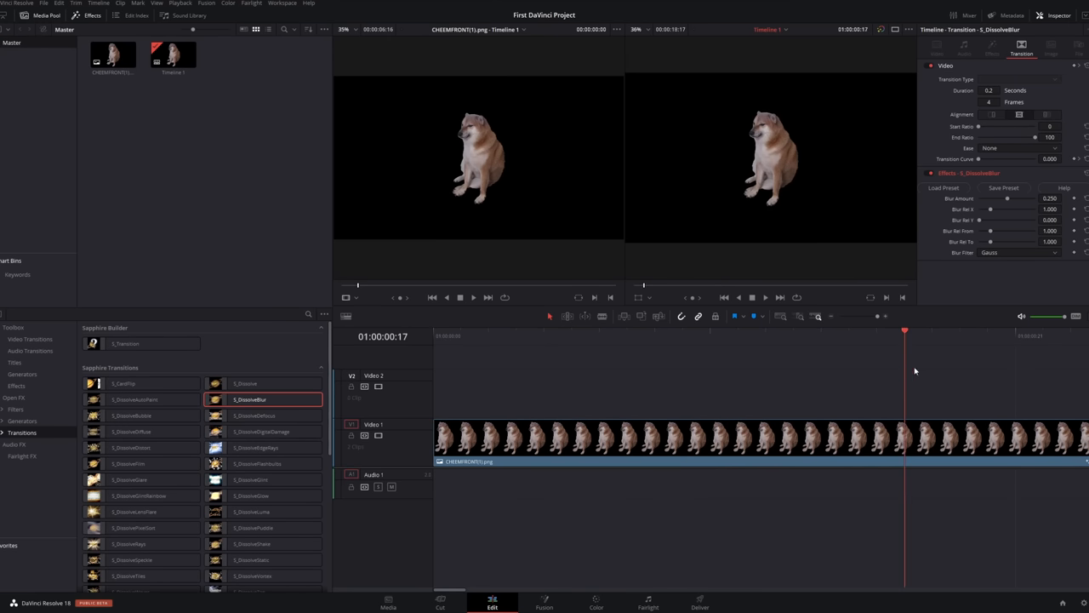
click(698, 335)
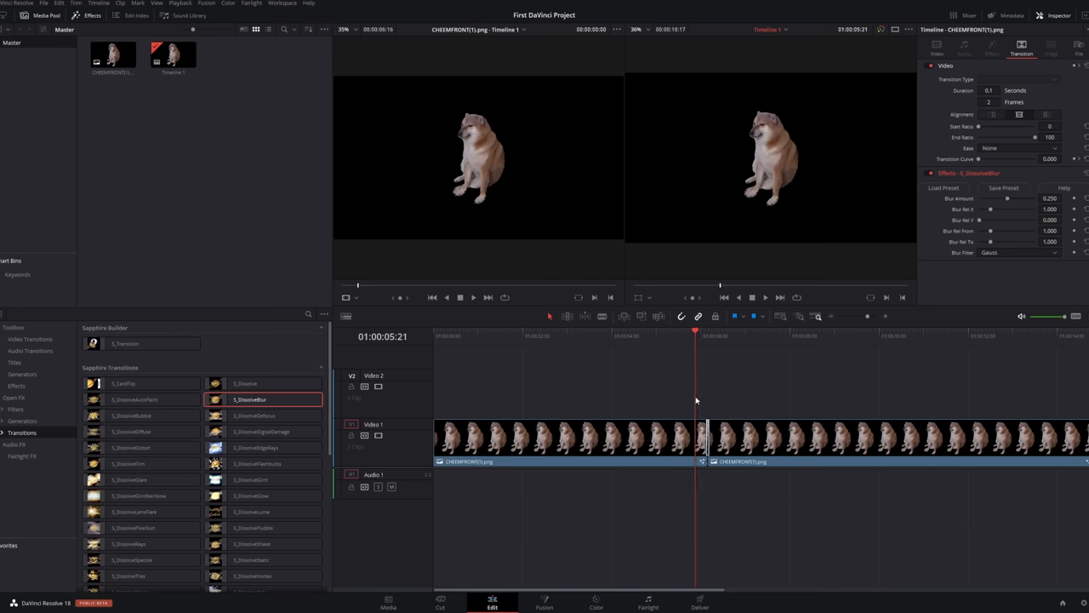
mouse_move(681, 401)
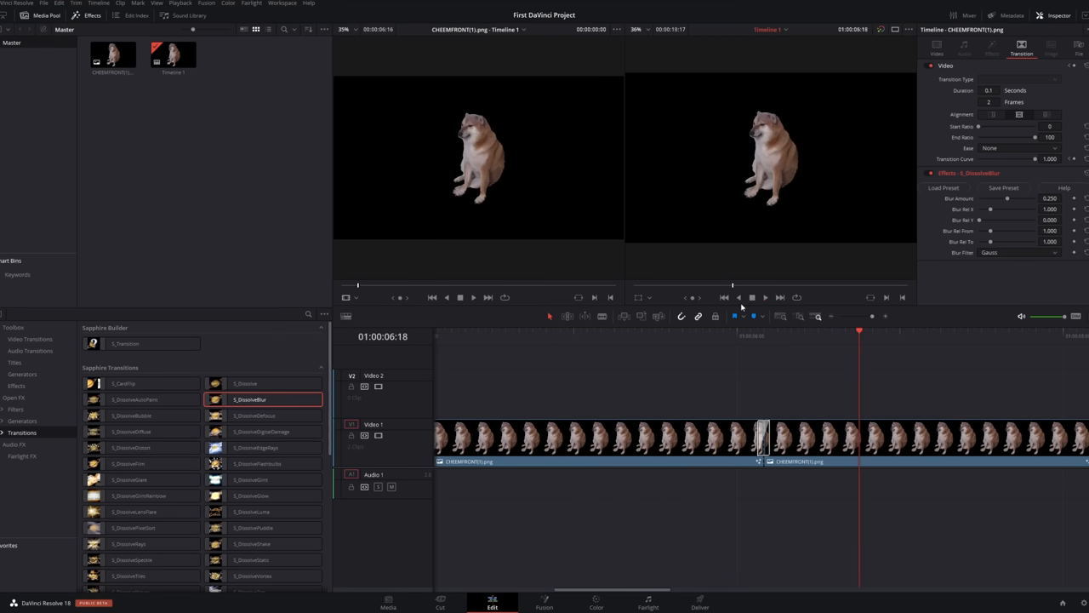
click(662, 337)
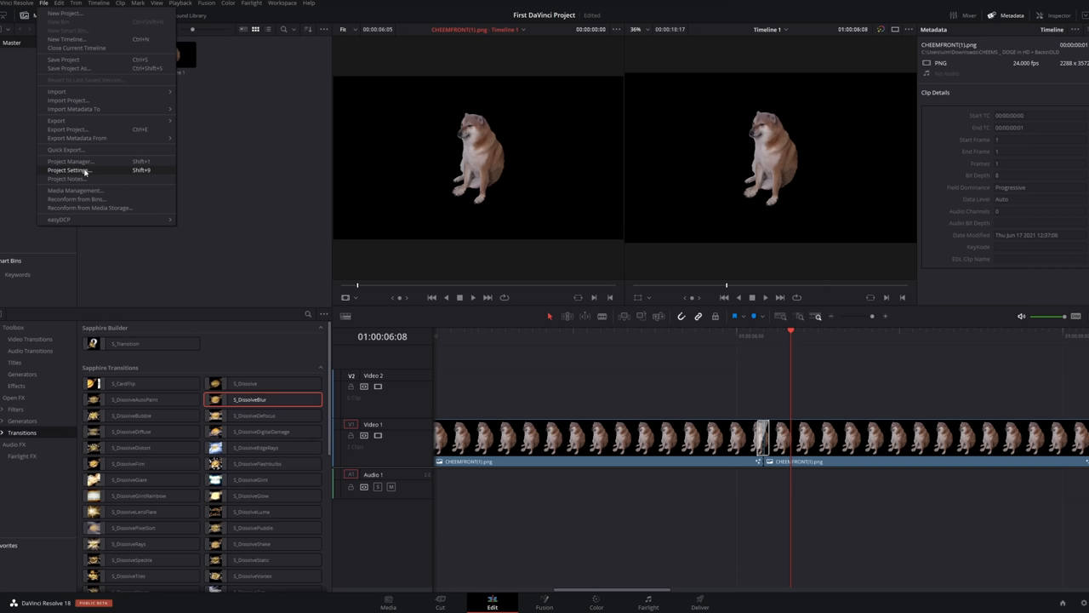
Enter 1440 in the timeline resolution field of the Project Settings master settings
click(66, 170)
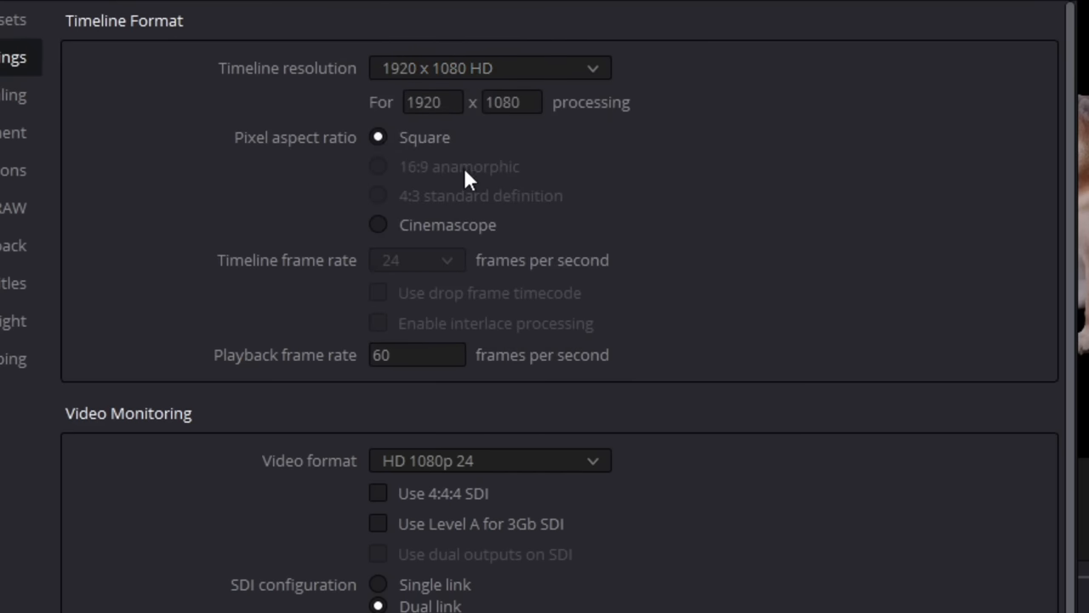
text(1440)
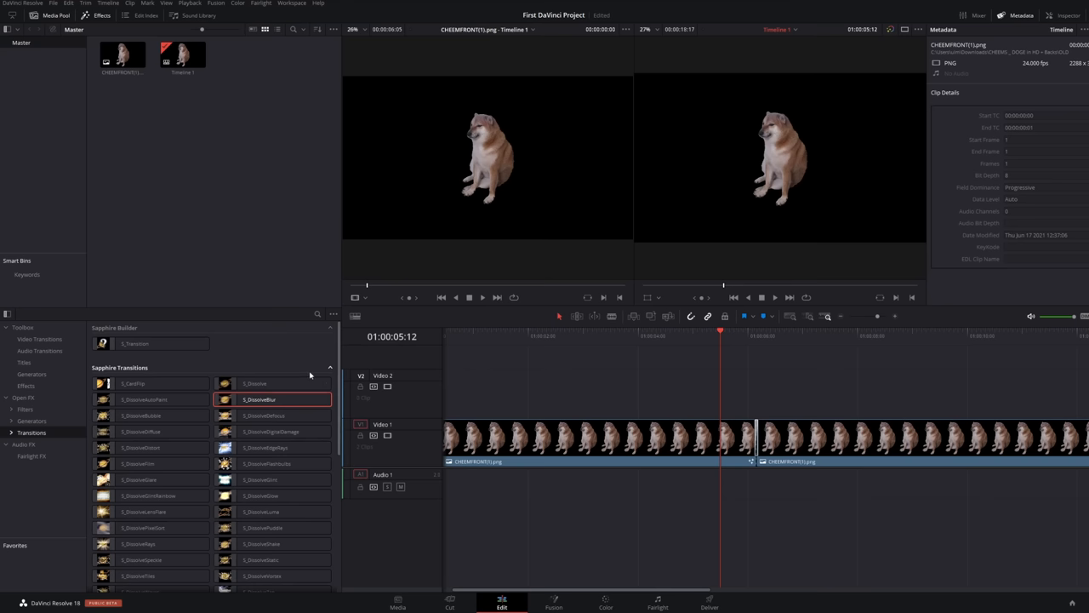
Choose the YCbCr Ramp generator, decline the Studio upgrade and accept the unknown FilmGrain1 tool warning
scroll(down, 3)
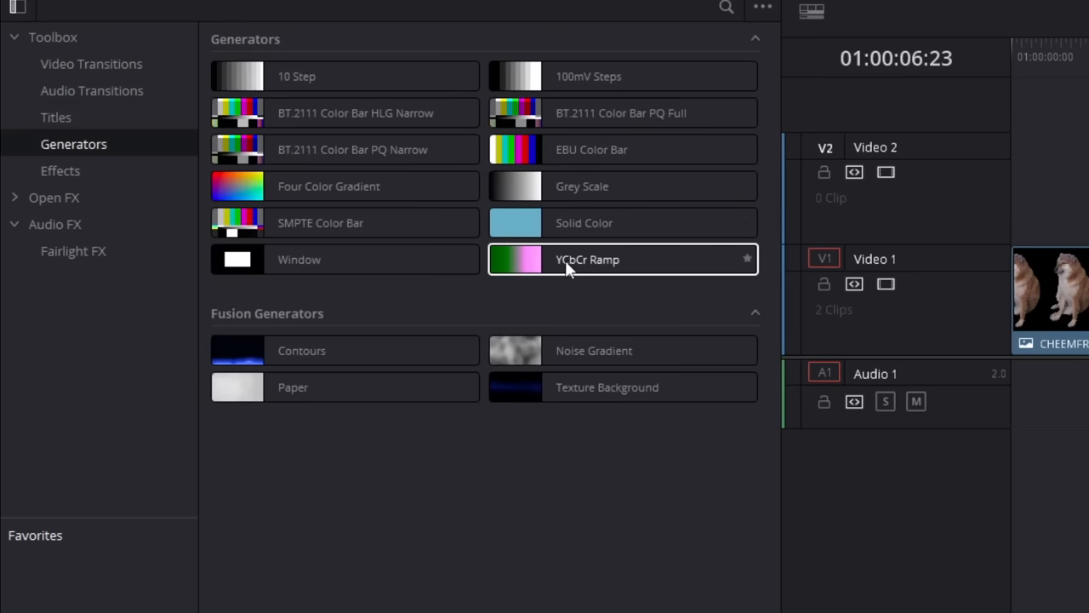
click(61, 171)
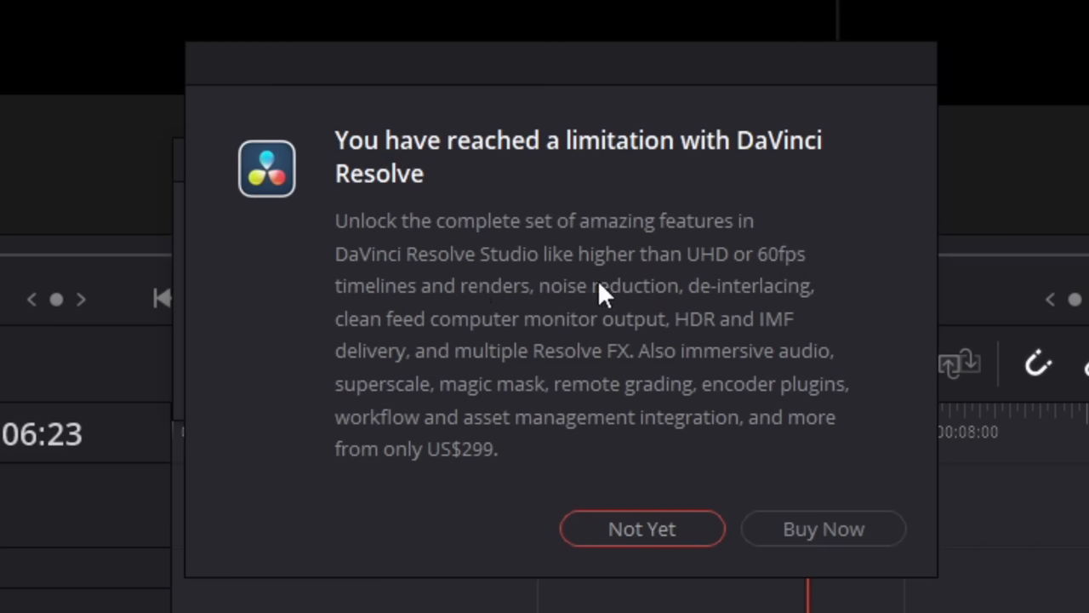
mouse_move(790, 282)
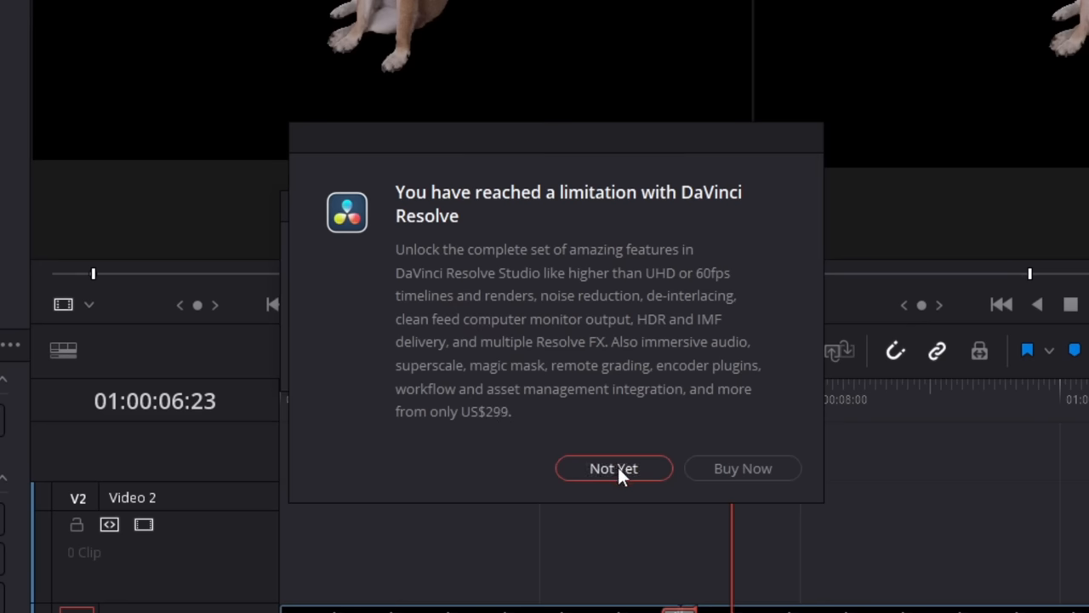
click(613, 469)
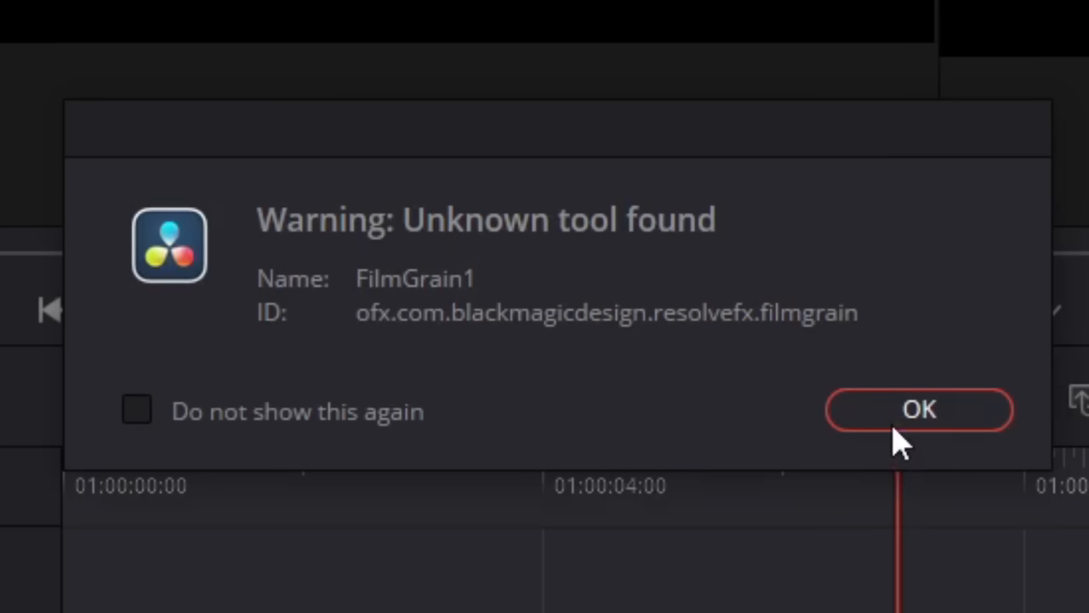
click(919, 409)
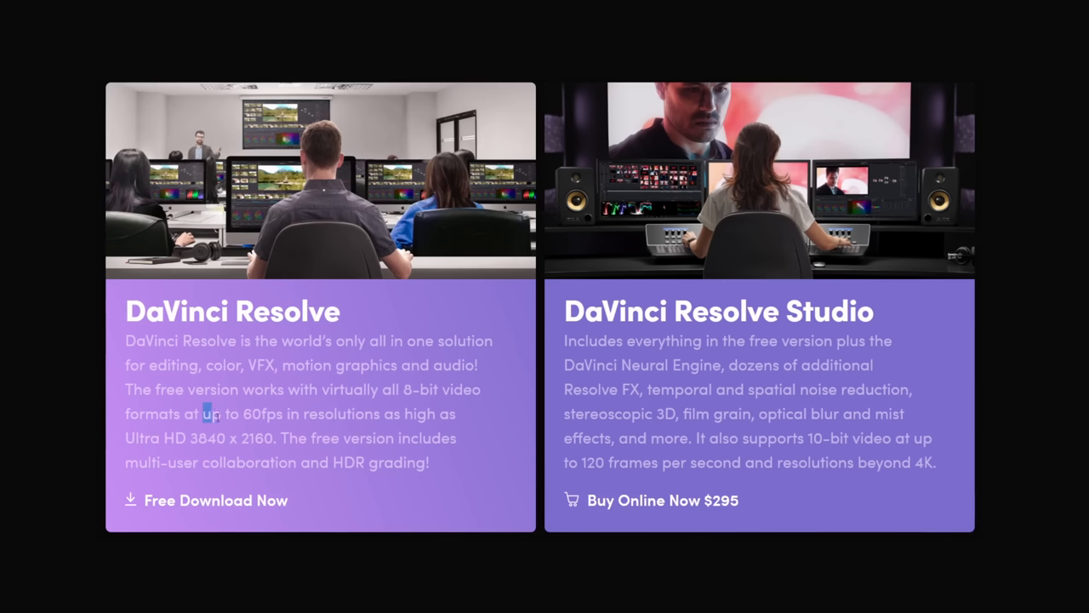
Highlight the free version's frame-rate limits on the Blackmagic Design comparison page
drag(202, 414, 283, 414)
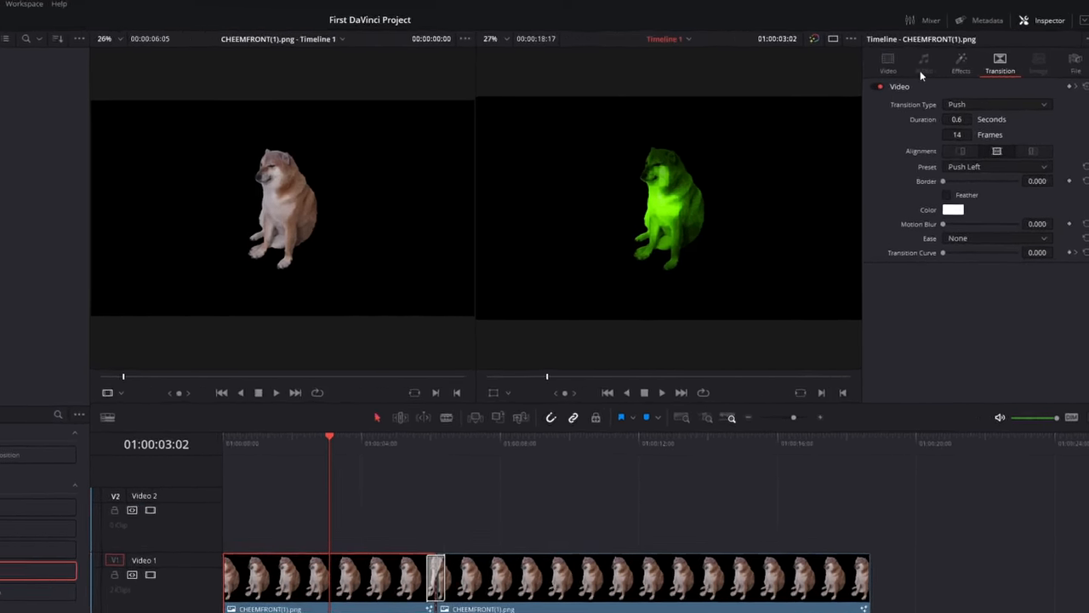
Disable Night Vision in the clip's effect settings, decline the upgrade and accept the AnalogDamage warning
click(960, 65)
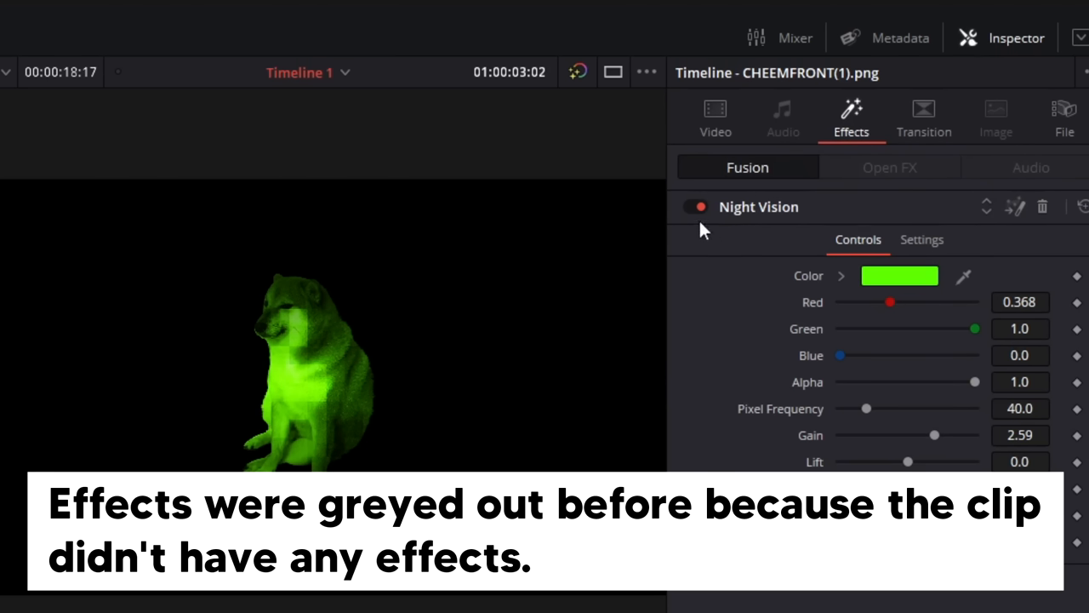
click(695, 207)
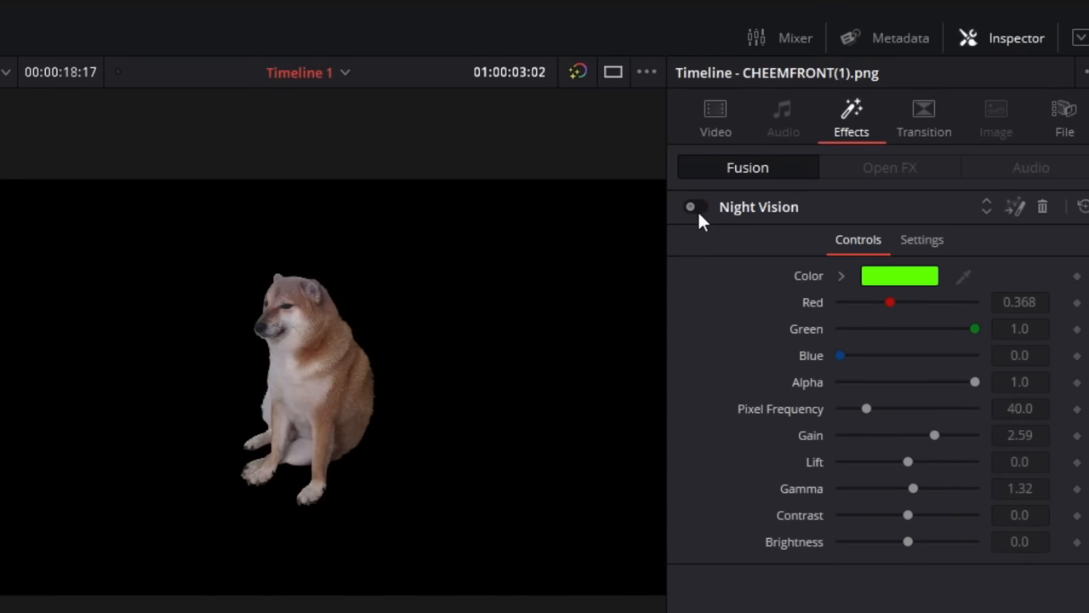
mouse_move(1043, 207)
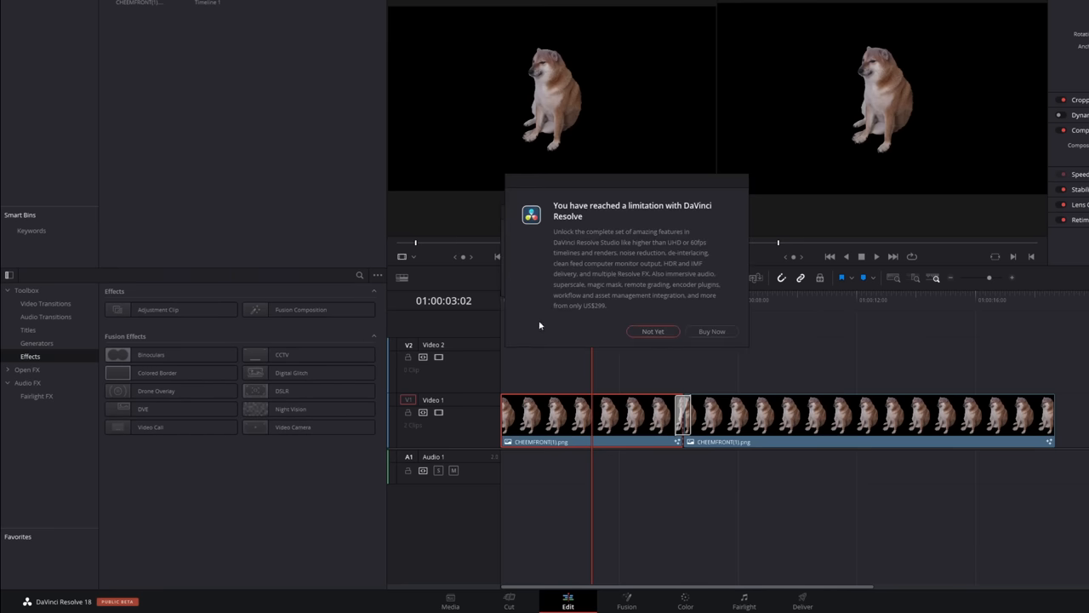
click(654, 330)
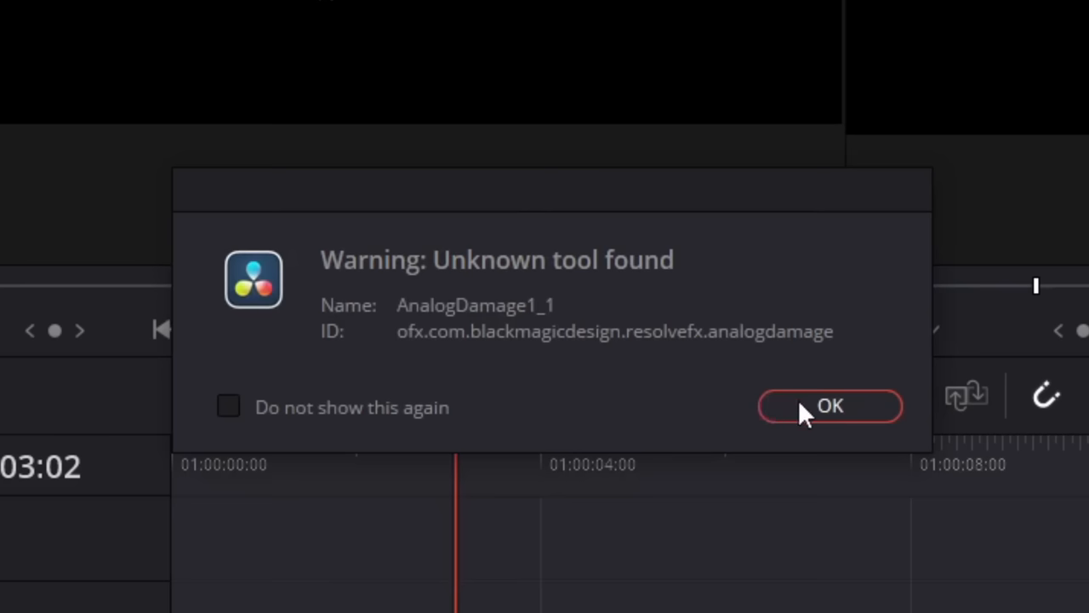
click(830, 405)
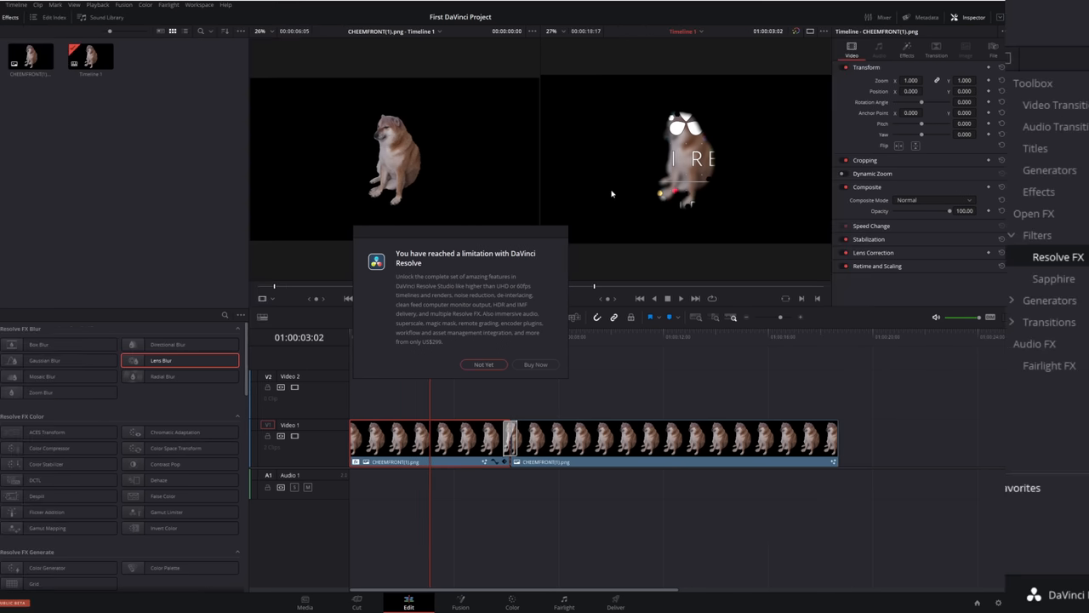
Answer Not Yet to the Studio upgrade offer before browsing the Resolve FX effects
click(484, 364)
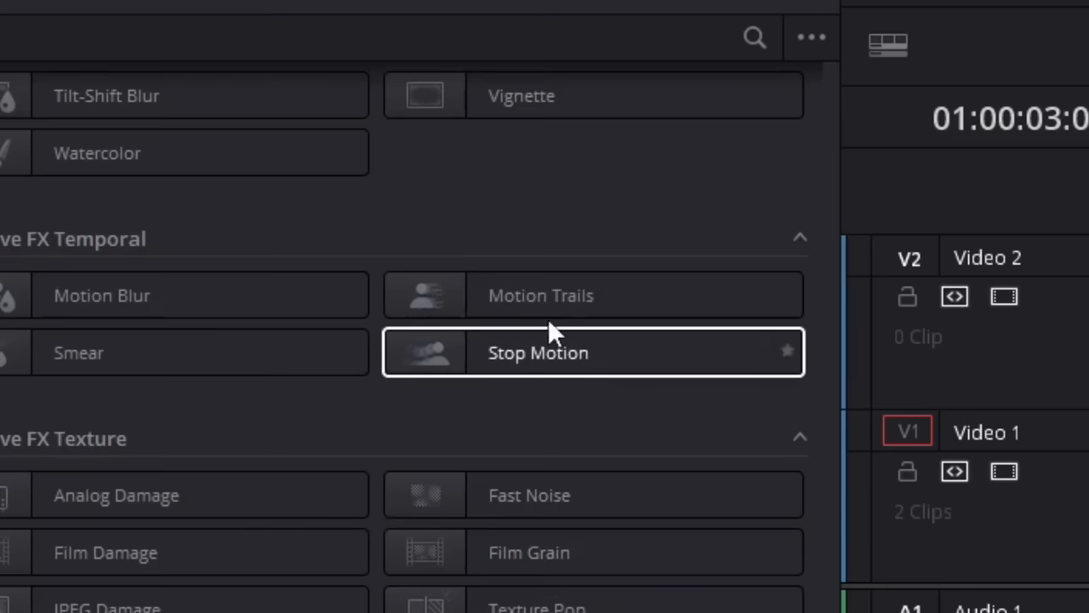
mouse_move(502, 303)
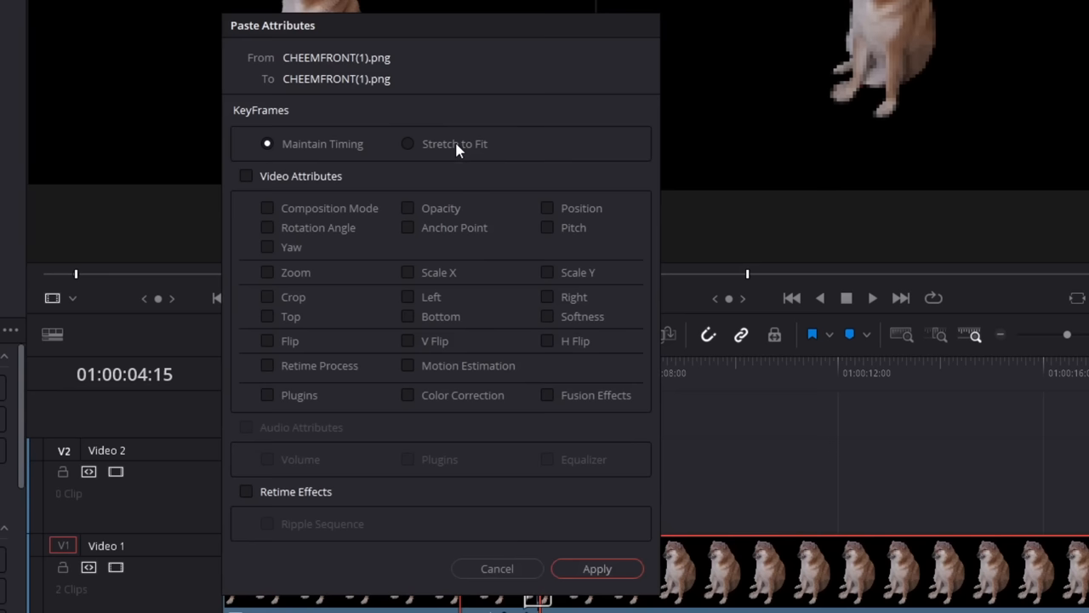
mouse_move(378, 483)
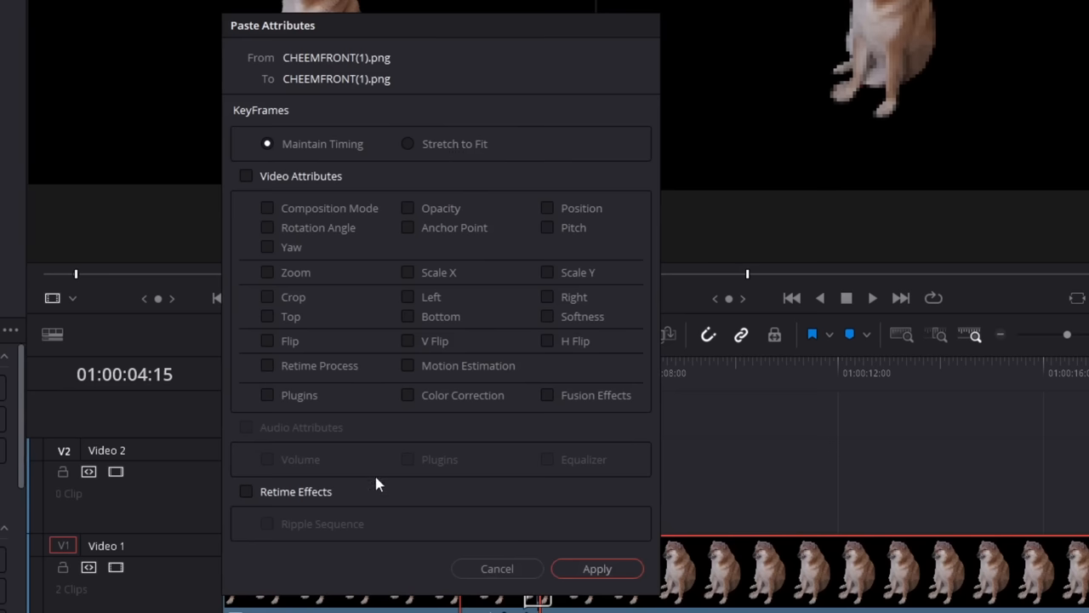
Tick Video Attributes in the Paste Attributes dialog between the CHEEMFRONT dog clips
click(245, 175)
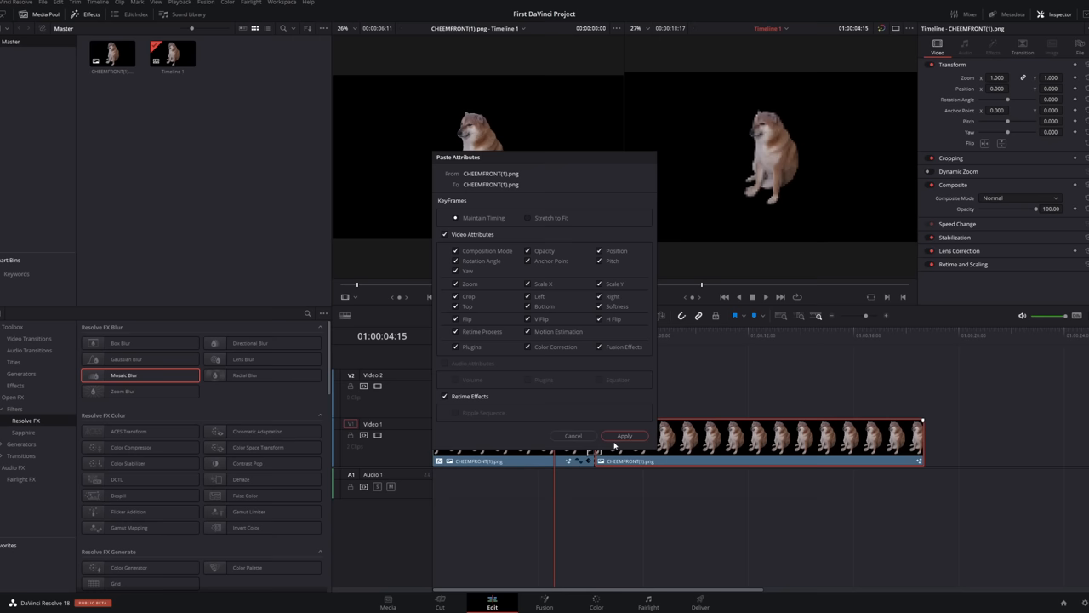
Apply Mosaic Blur to the second dog clip, visit the Color page and come back to Edit
click(623, 436)
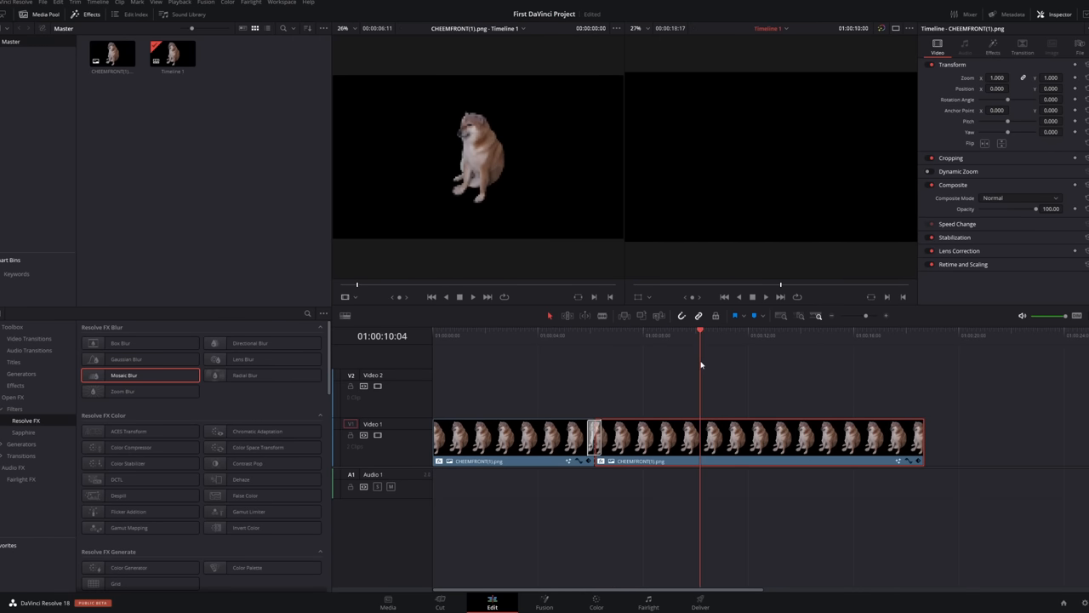
click(603, 334)
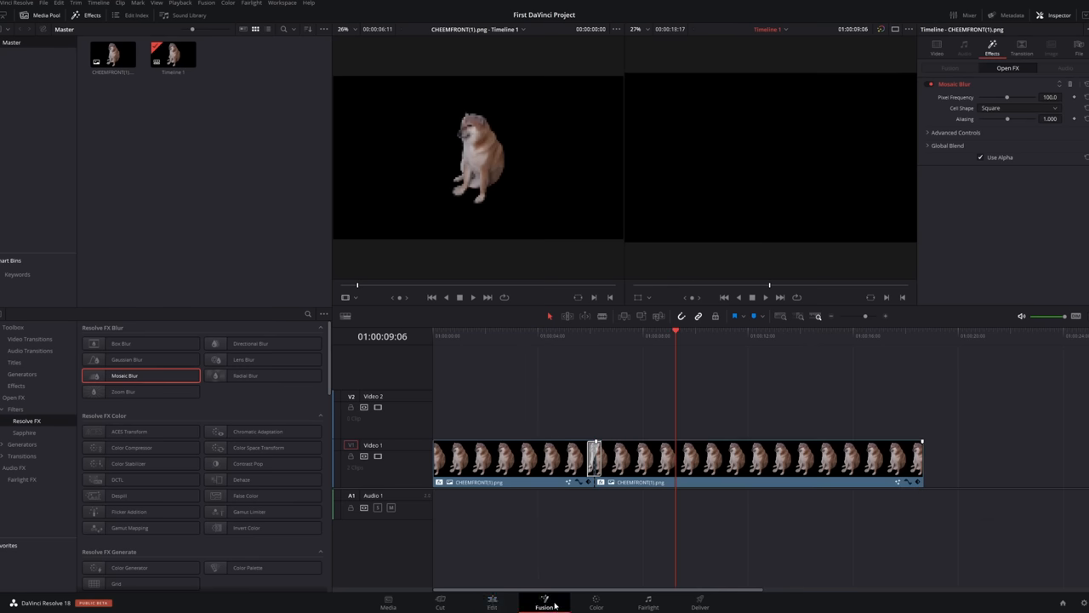
click(596, 603)
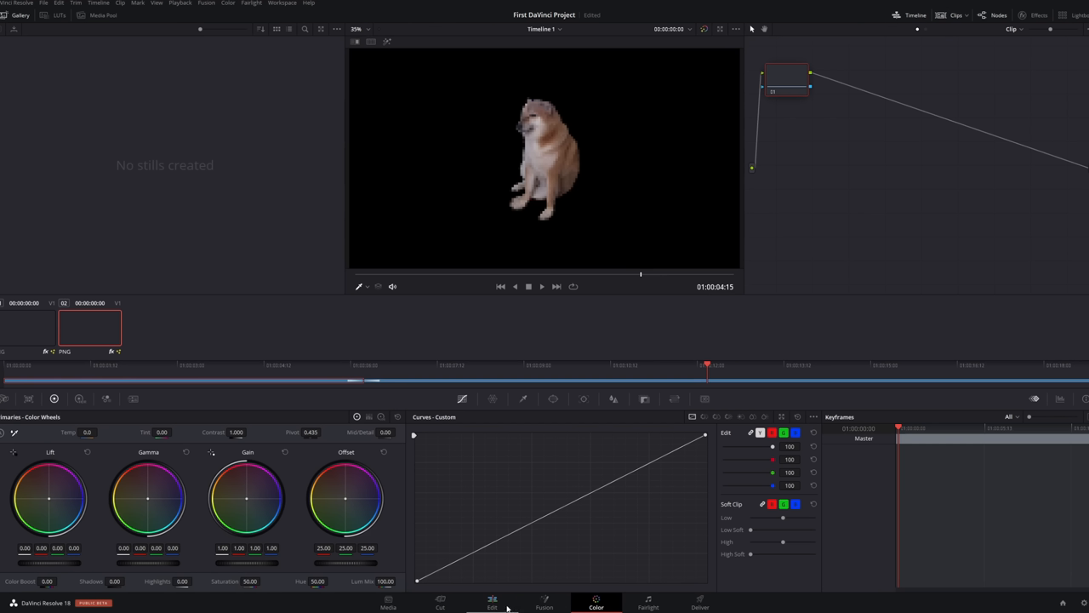
click(492, 603)
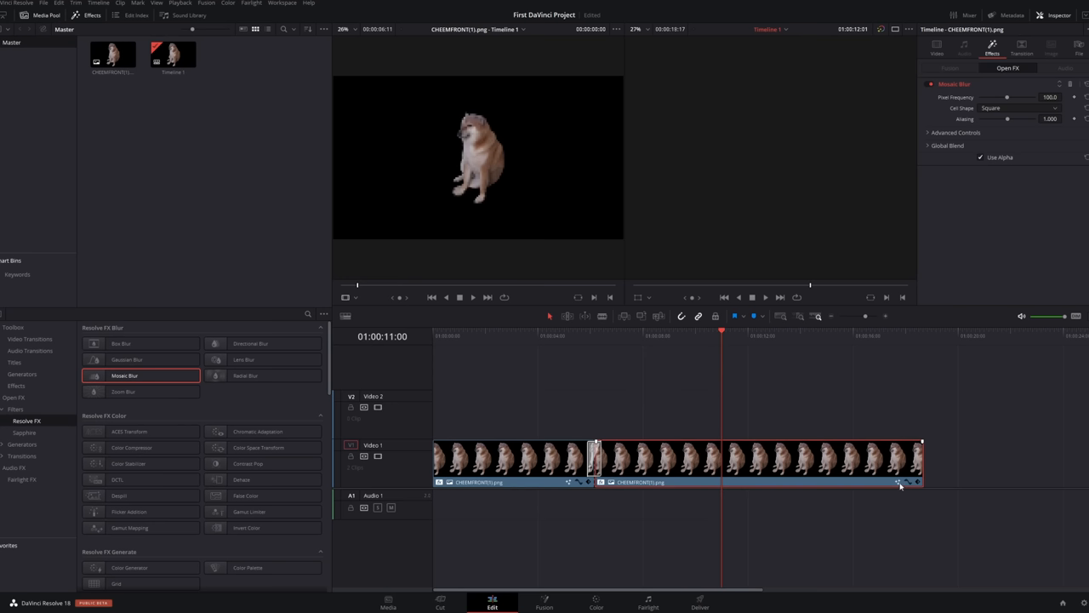
mouse_move(885, 480)
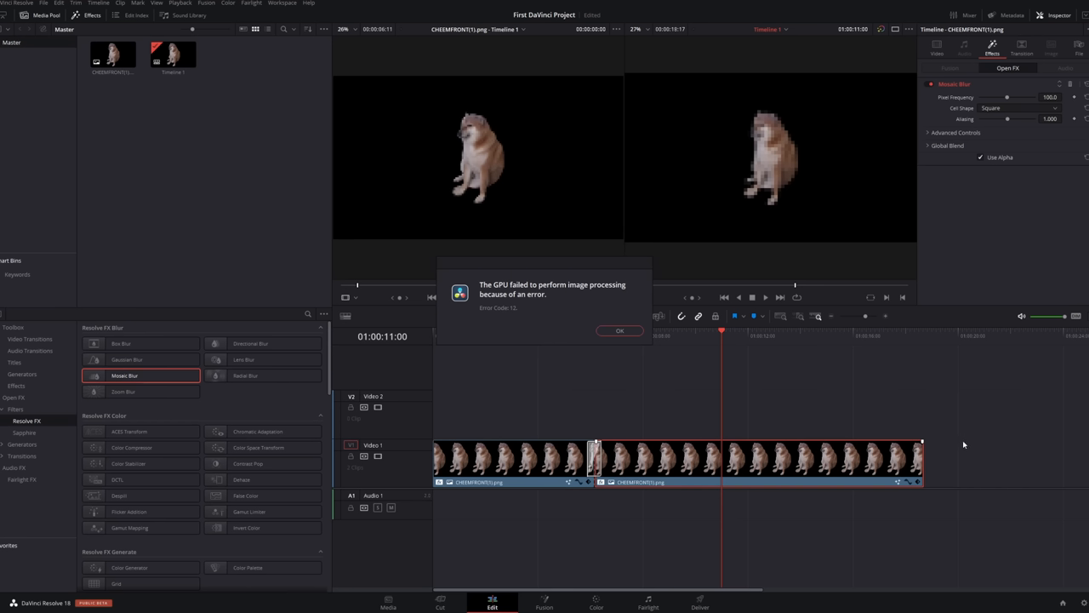
mouse_move(938, 436)
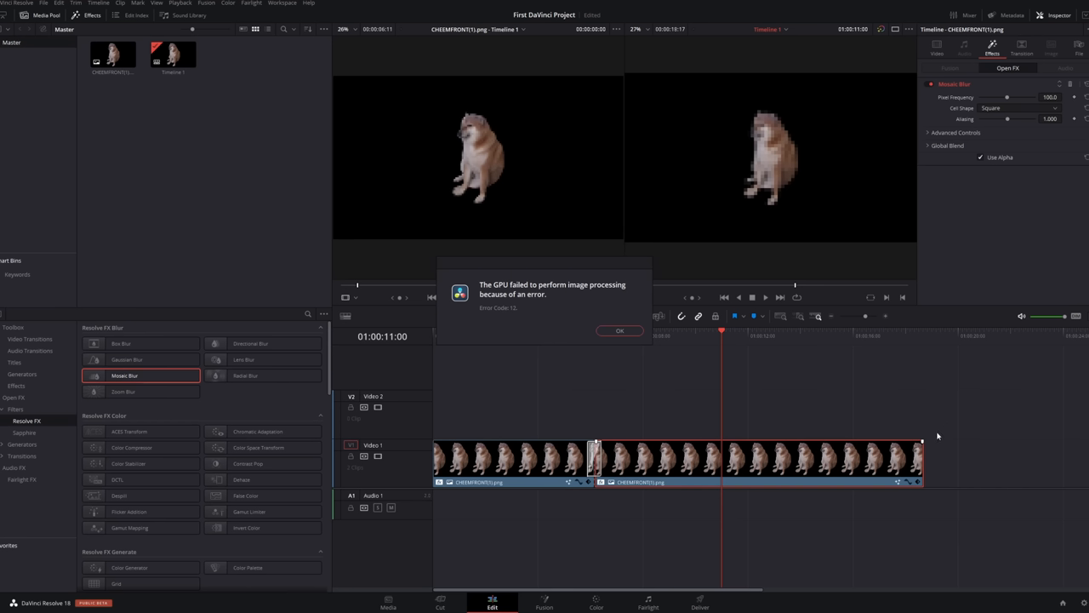
mouse_move(933, 419)
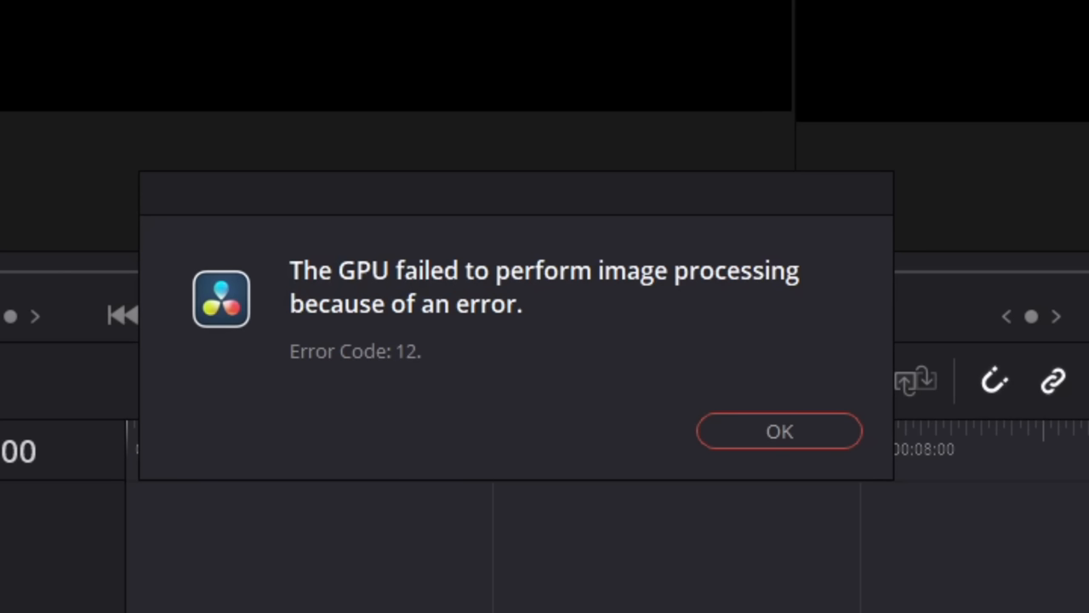
Accept the 'GPU failed to perform image processing' error with OK
click(780, 432)
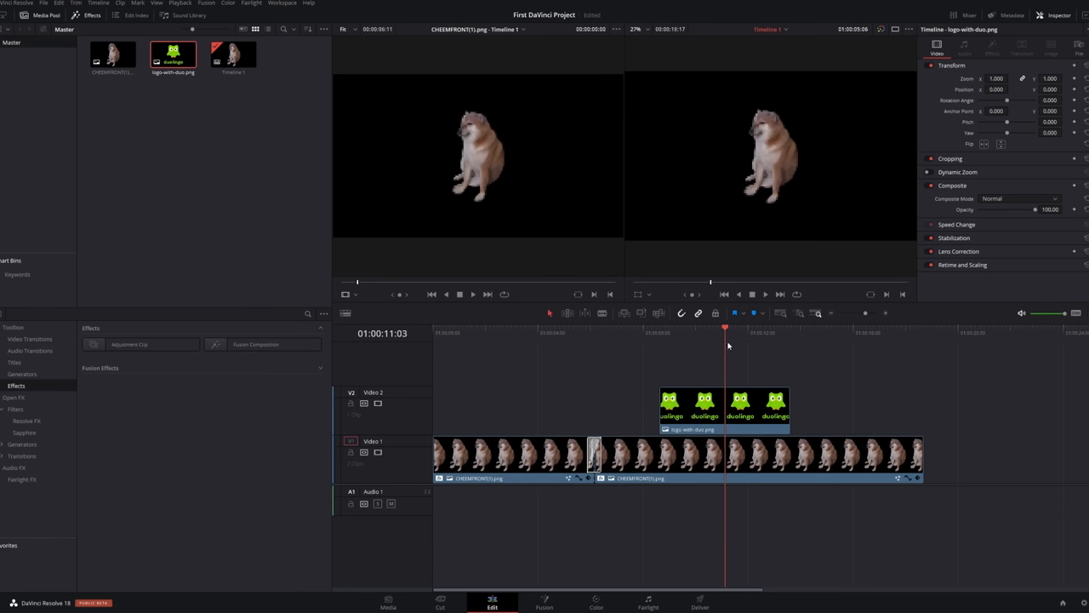
Place logo-with-duo.png on Video 2 and attempt timeline playback twice with Space
click(619, 331)
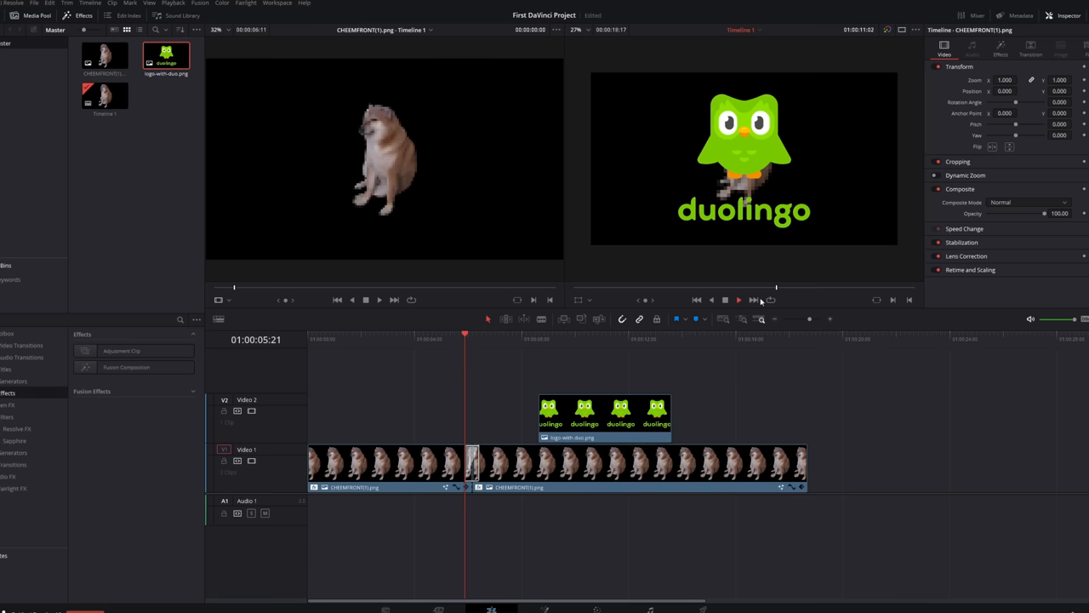
key(space)
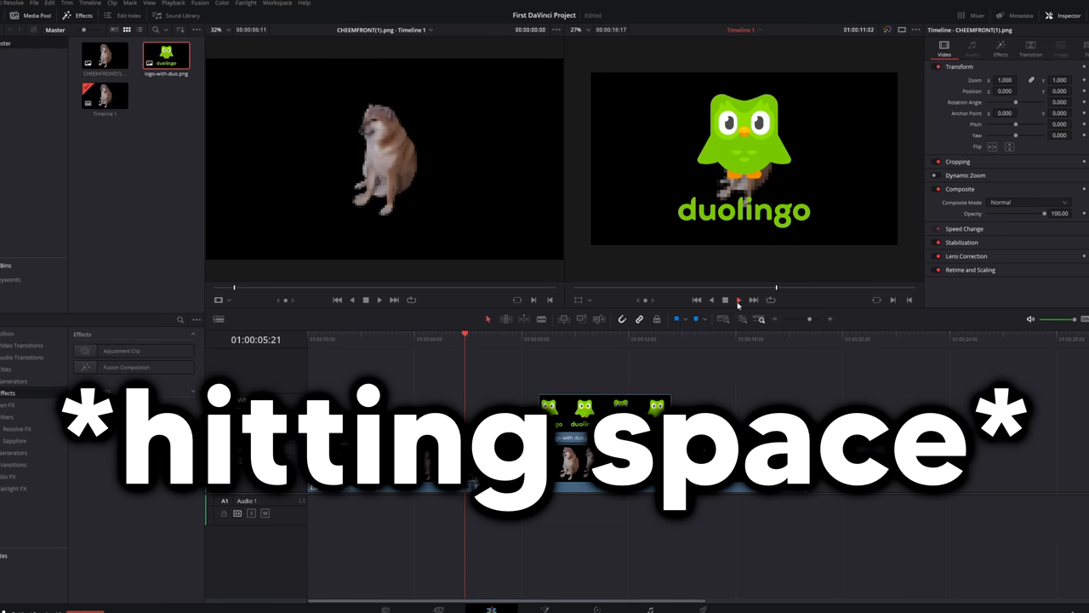
key(space)
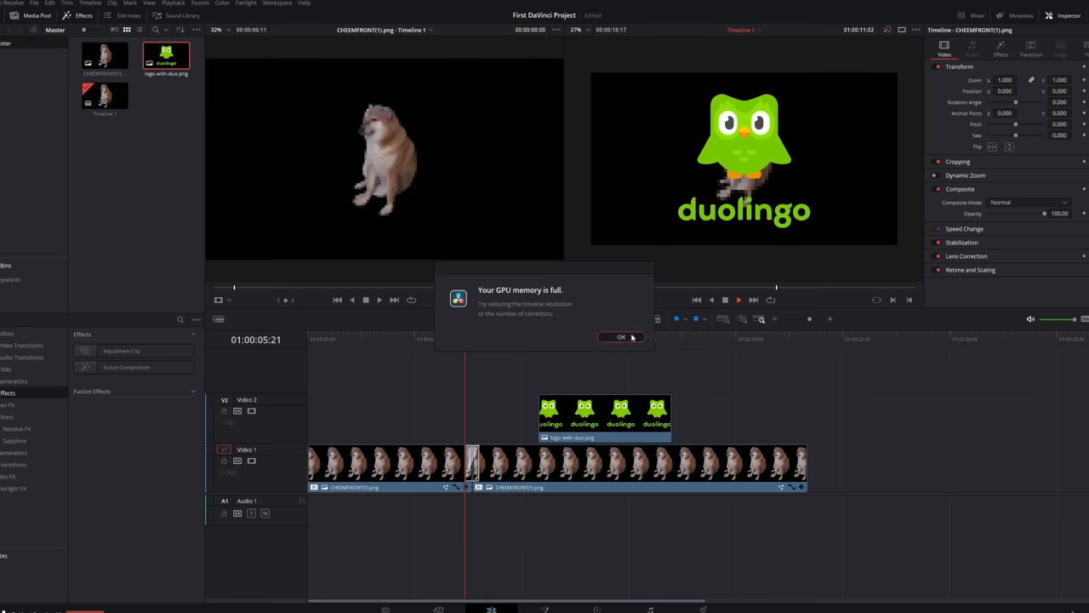
click(621, 337)
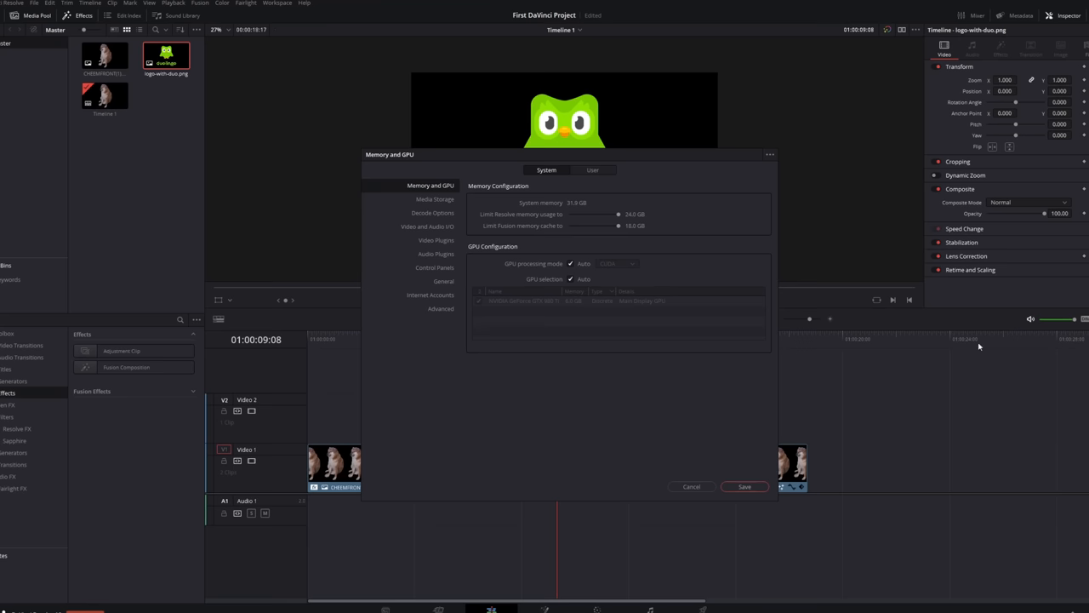
mouse_move(575, 272)
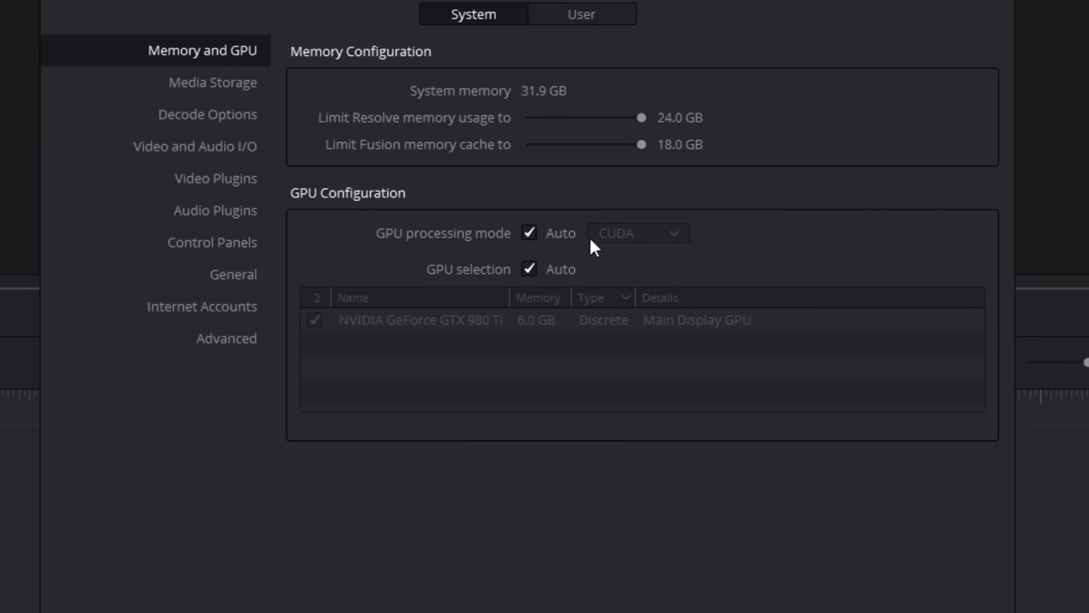
mouse_move(582, 245)
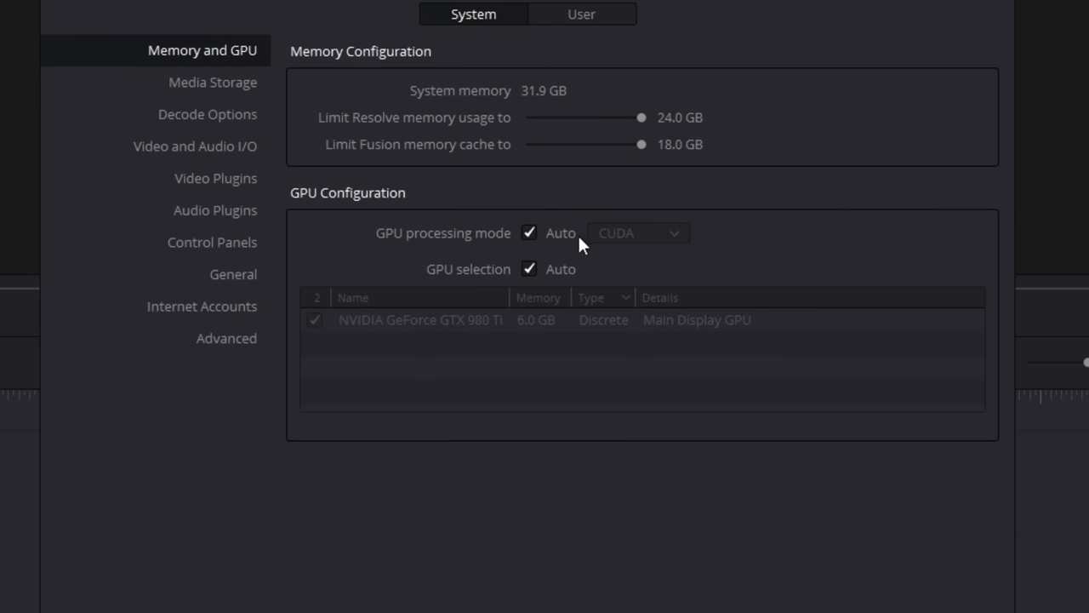
Review the GPU processing mode in Memory and GPU preferences
click(637, 232)
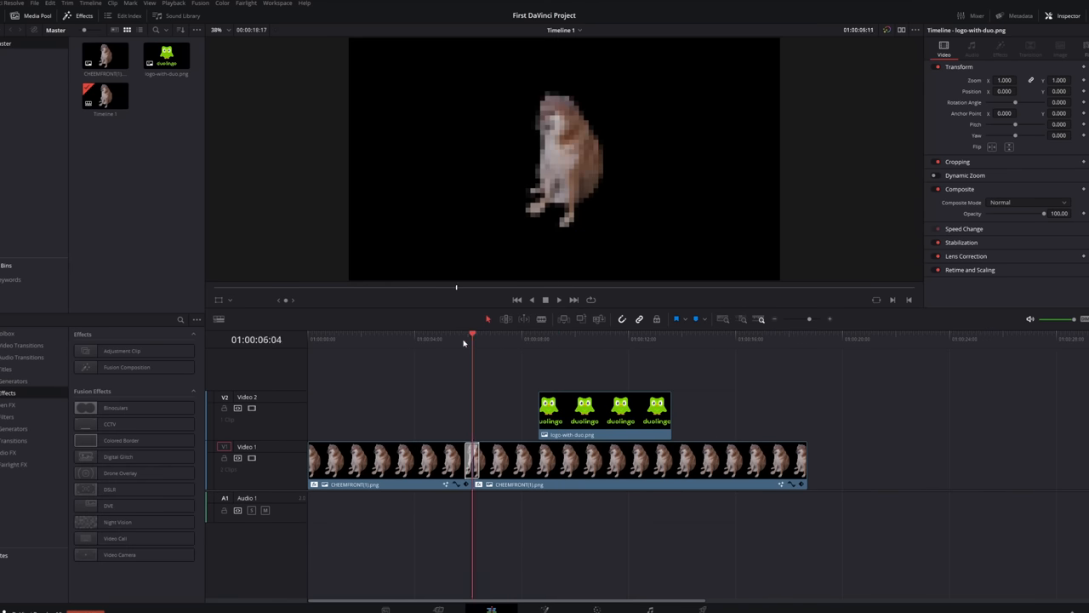
Park the playhead on the Duolingo logo clip and crop it down to just the owl, slightly tilted
click(559, 300)
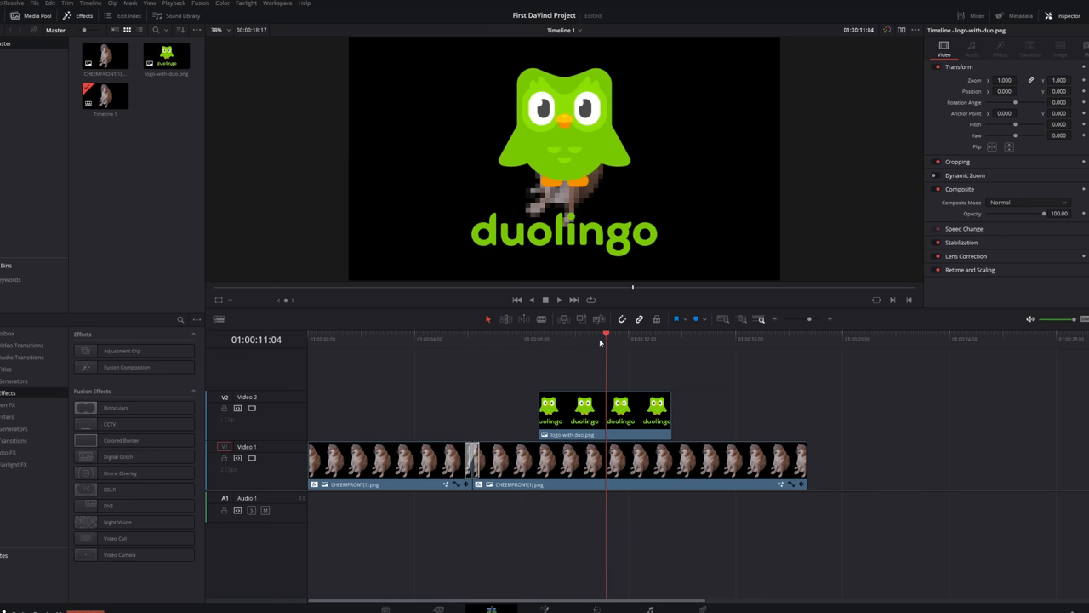
click(575, 339)
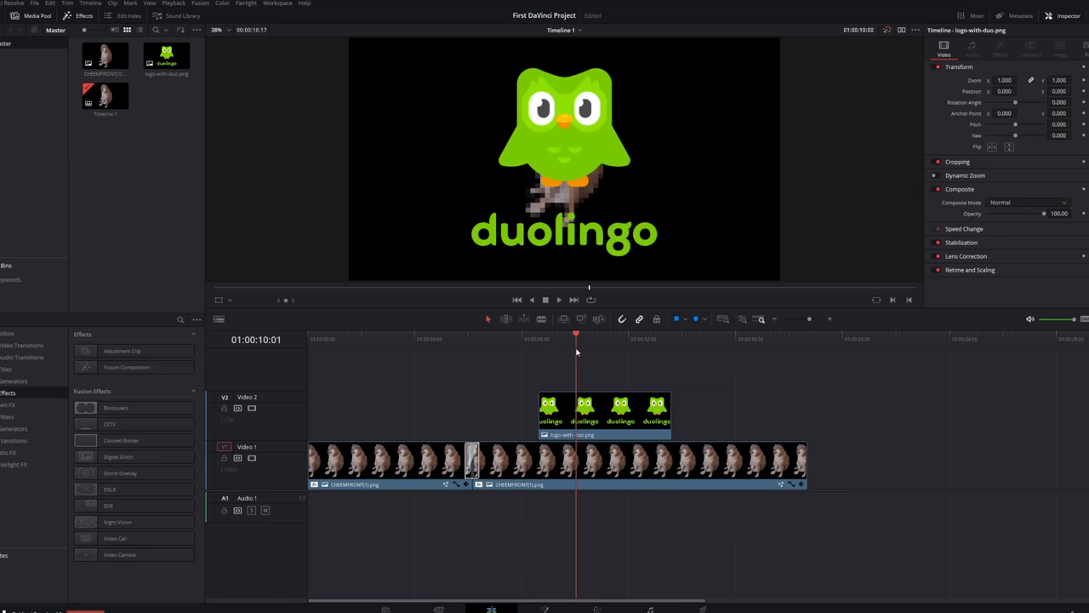
click(464, 339)
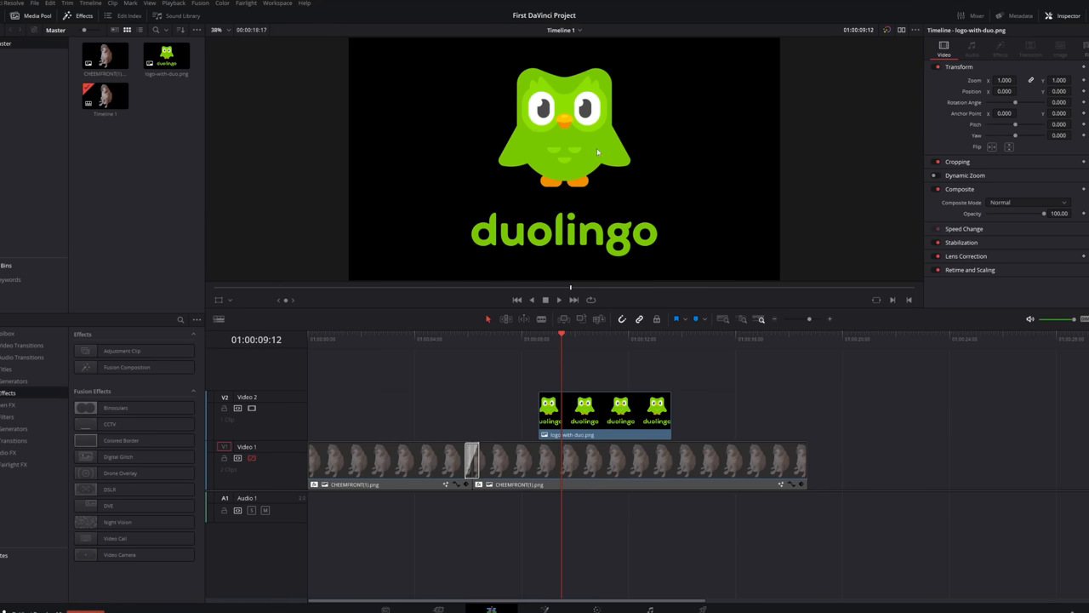
mouse_move(672, 252)
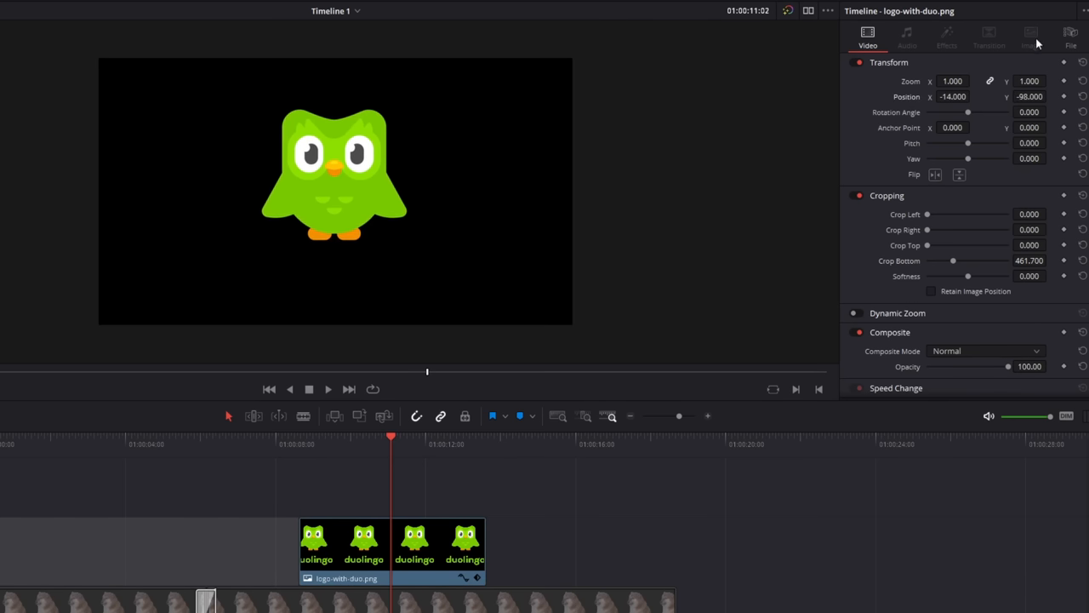
mouse_move(164, 535)
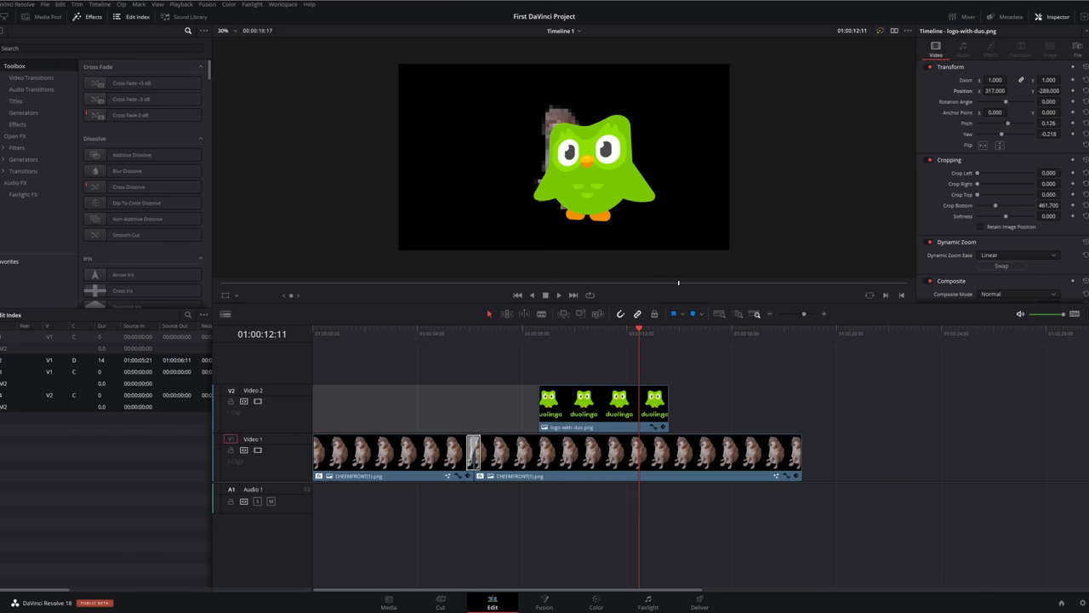
click(562, 332)
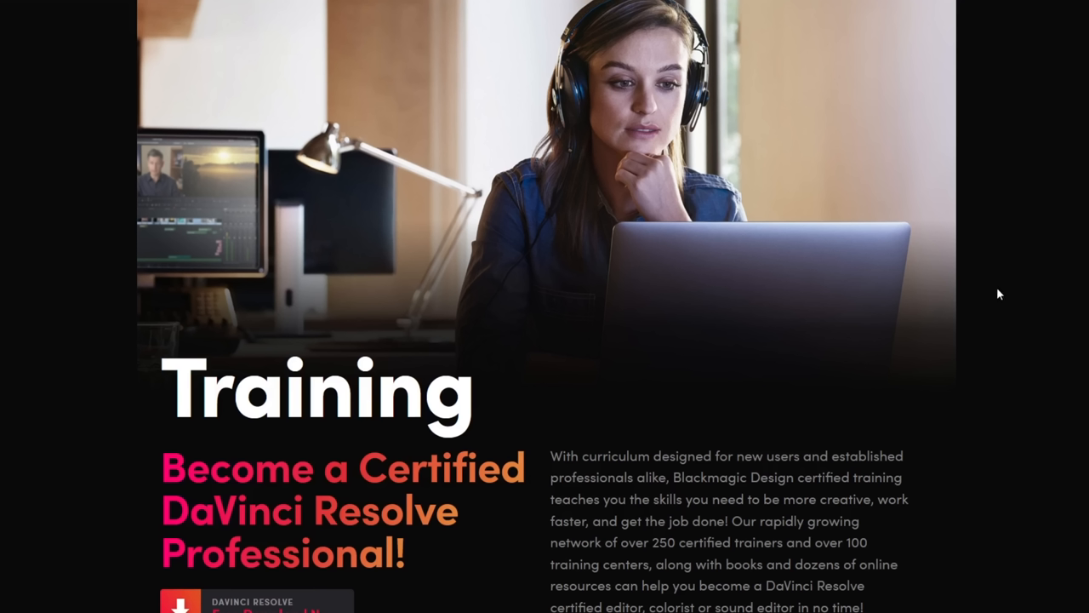
Scroll the Training page down to the DaVinci Resolve 17 Edit training videos
scroll(down, 3)
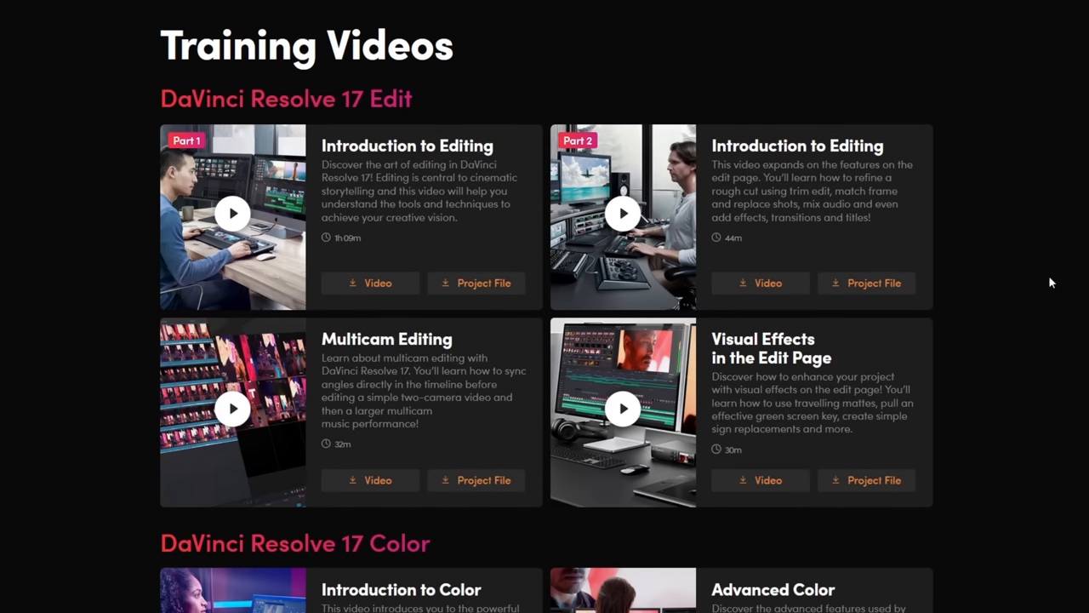
mouse_move(293, 191)
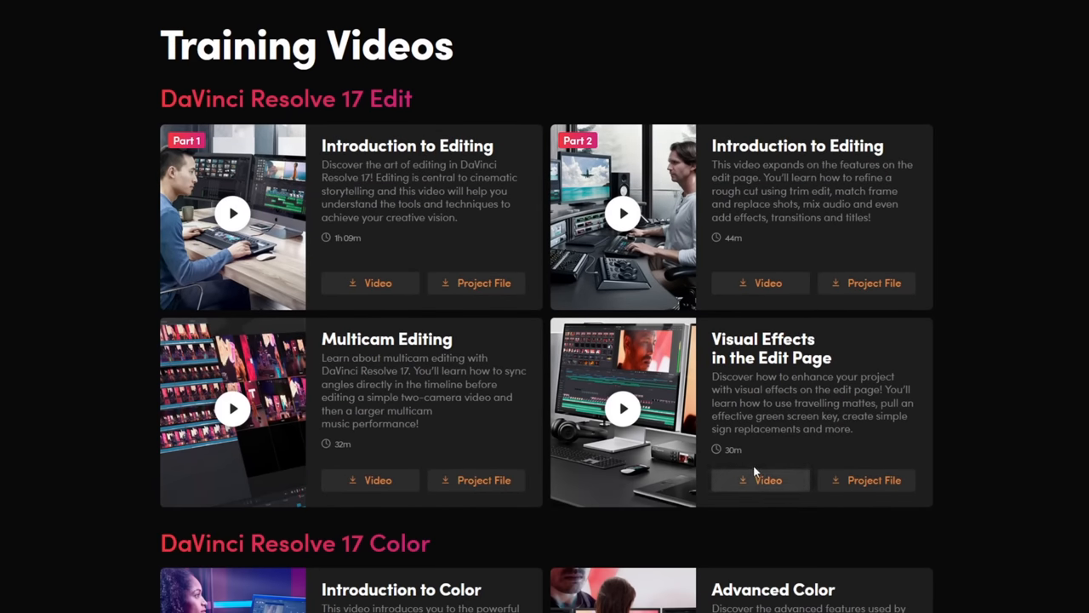
mouse_move(583, 373)
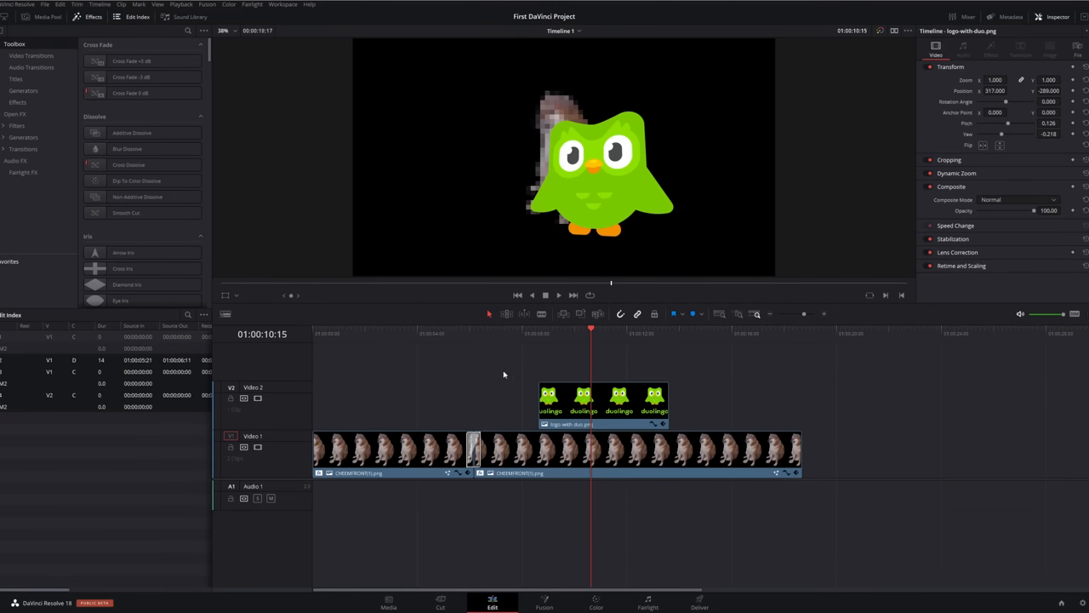
mouse_move(251, 298)
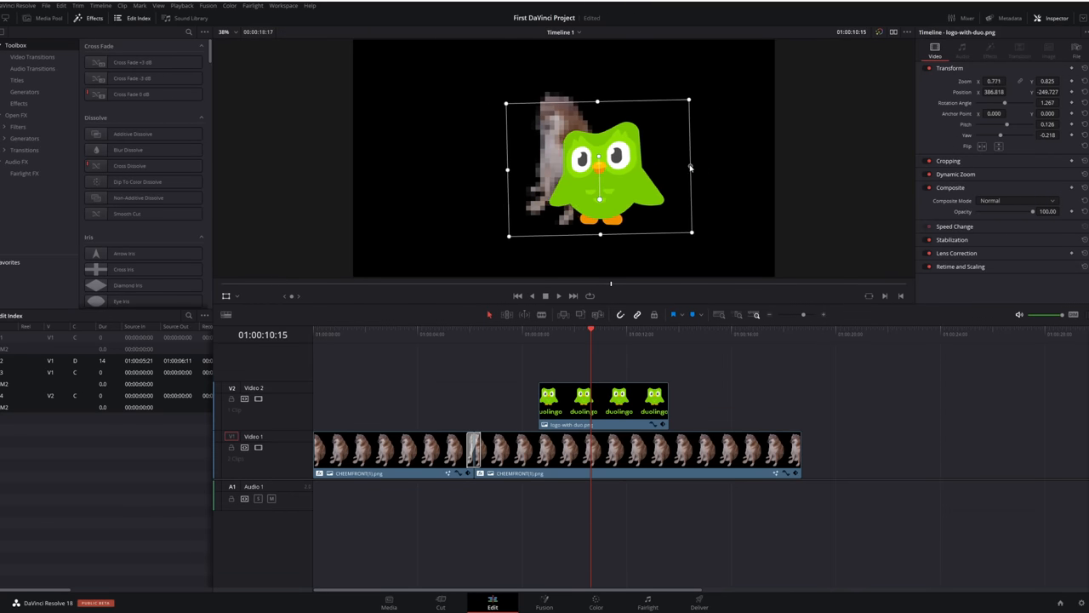
Scale the cropped owl down with the viewer's Transform bounding box
drag(600, 171, 630, 153)
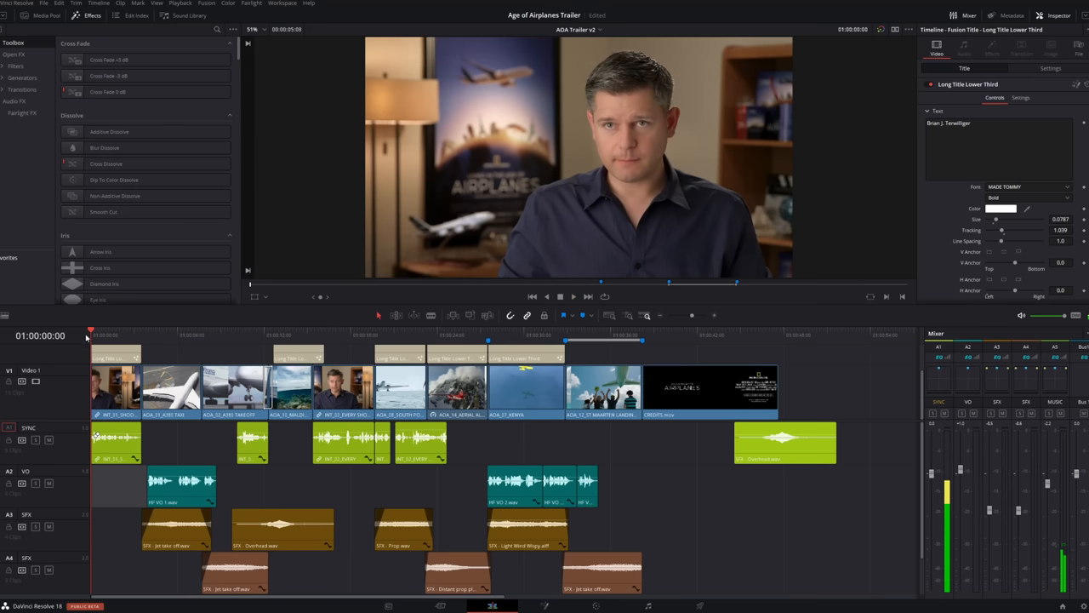
click(163, 333)
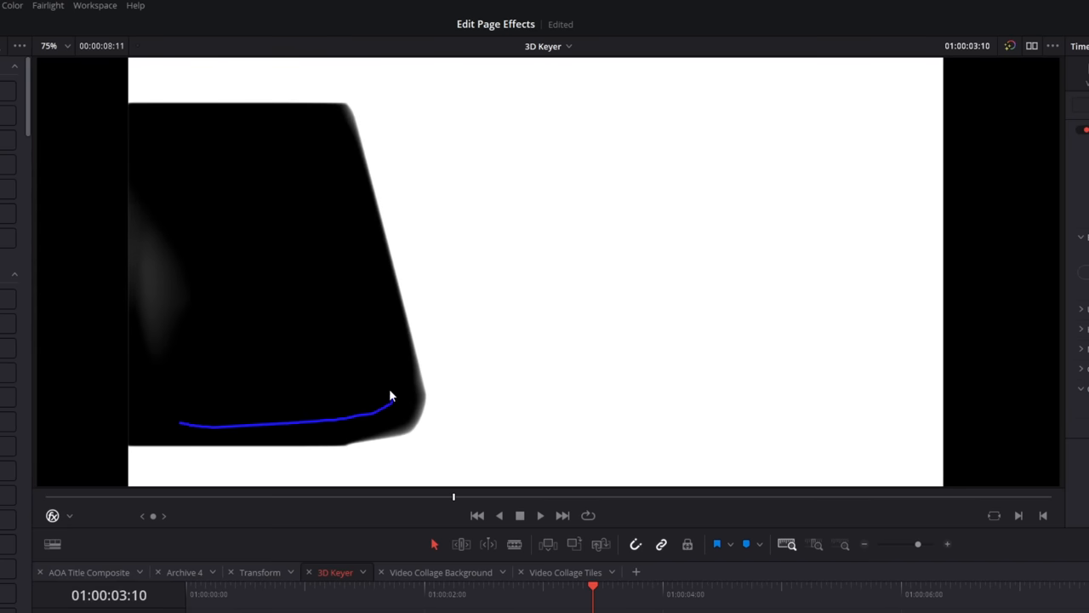
Sample the green screen for the 3D Keyer, then step back and forward through the edit history
drag(391, 395, 323, 128)
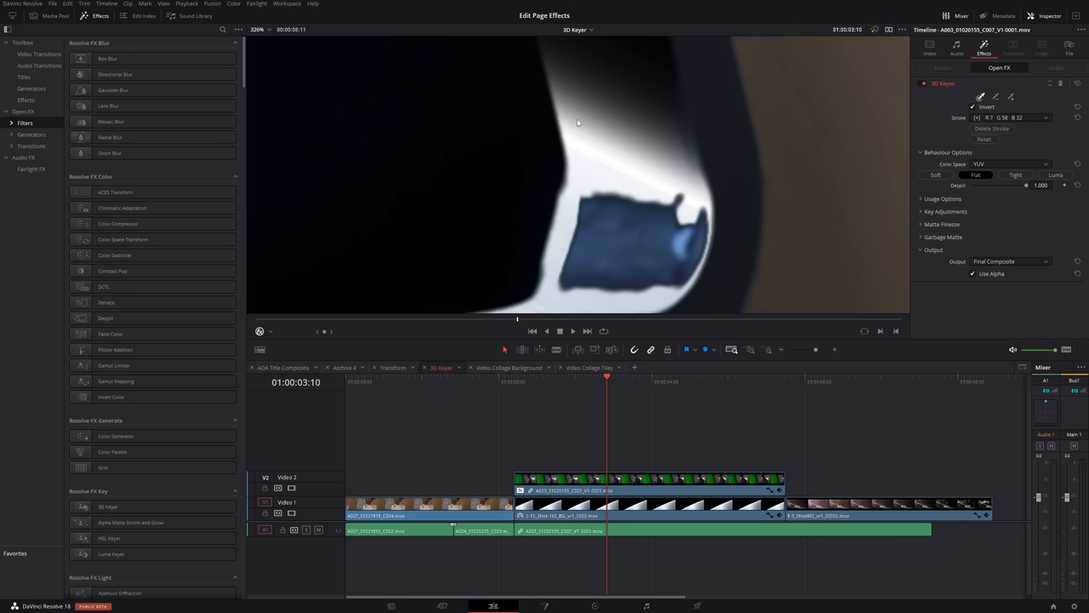
mouse_move(545, 138)
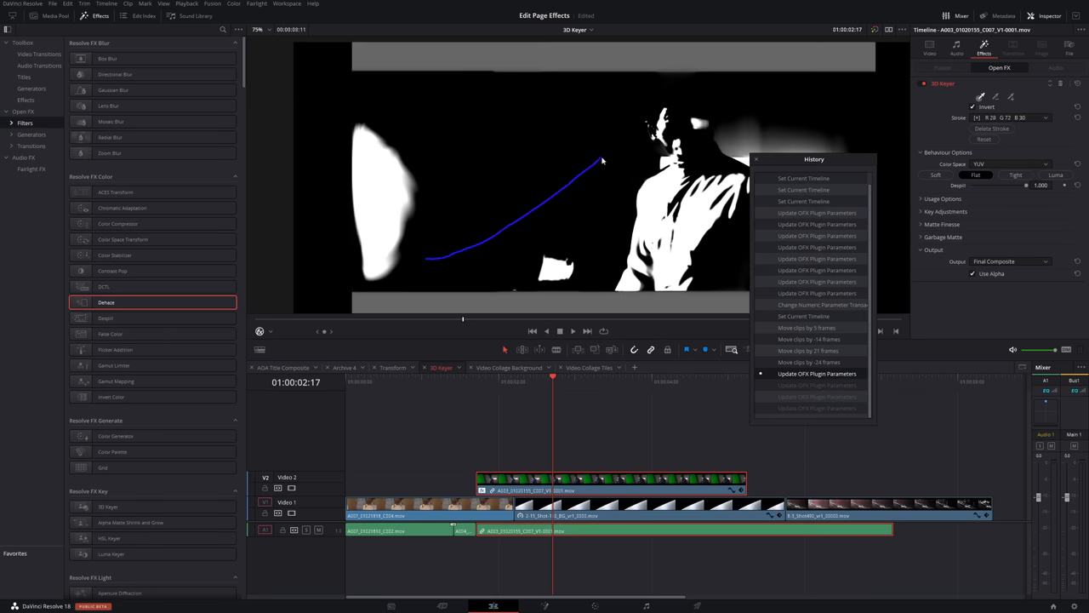
click(68, 4)
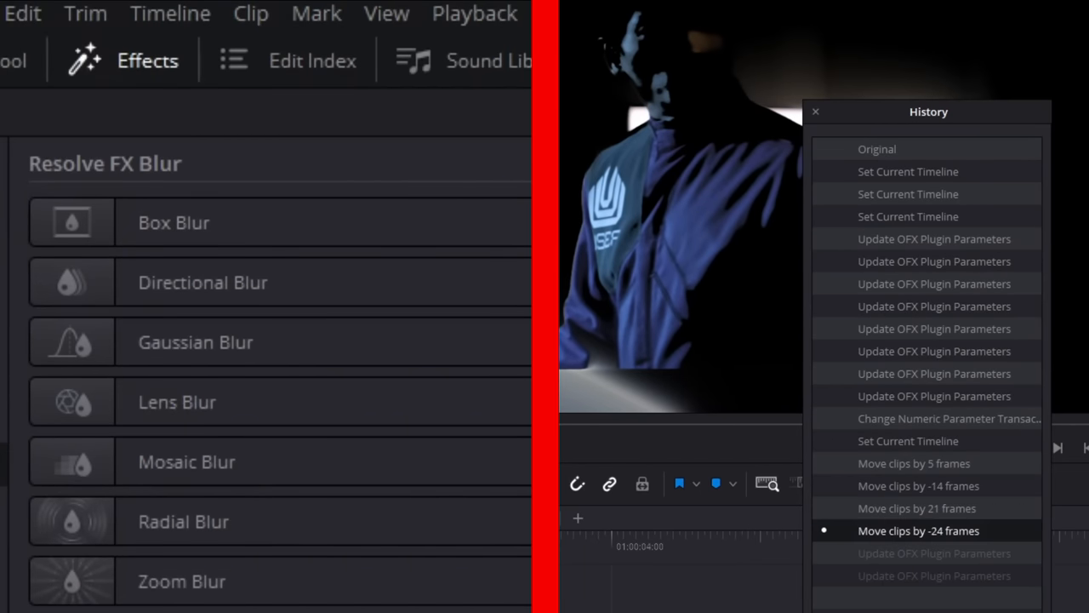
click(24, 13)
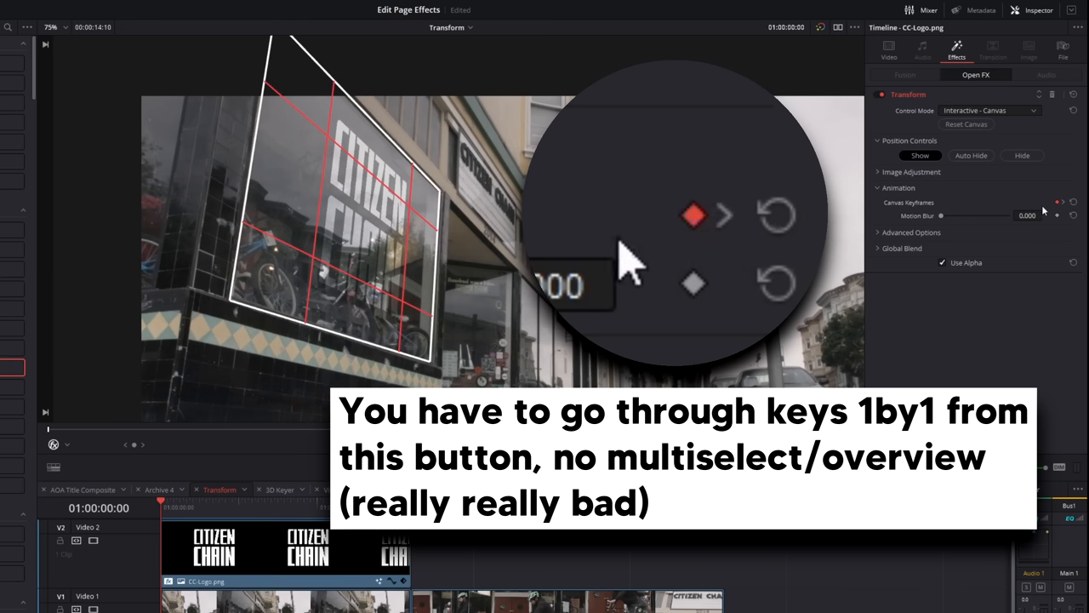
mouse_move(1045, 211)
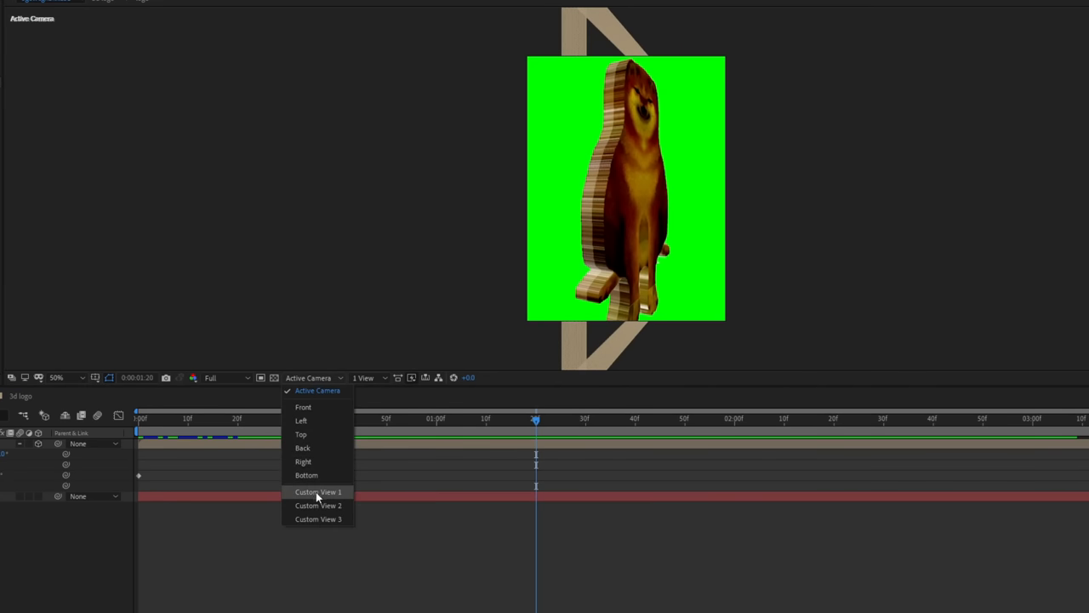
Switch the composition viewer from Active Camera to Custom View 1
click(318, 492)
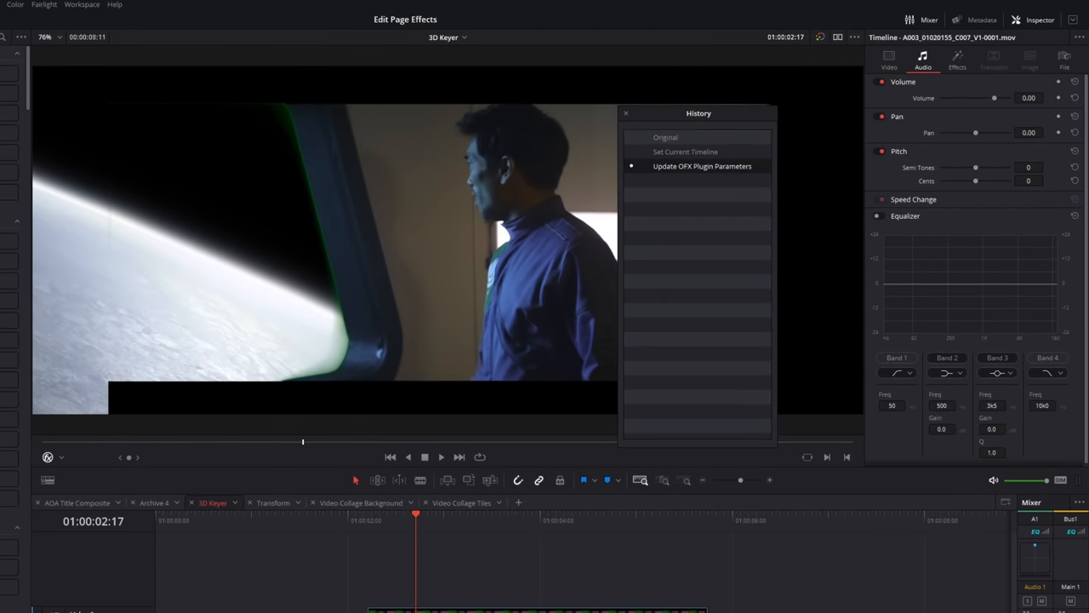
Revert the Update OFX Plugin Parameters step so the green screen shows again
click(684, 151)
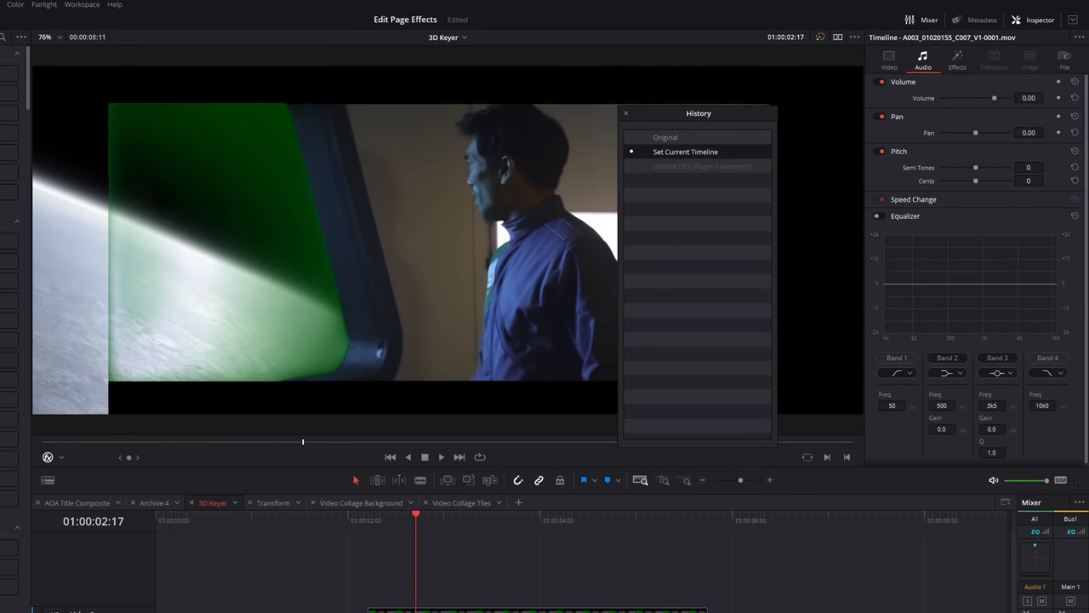
click(85, 15)
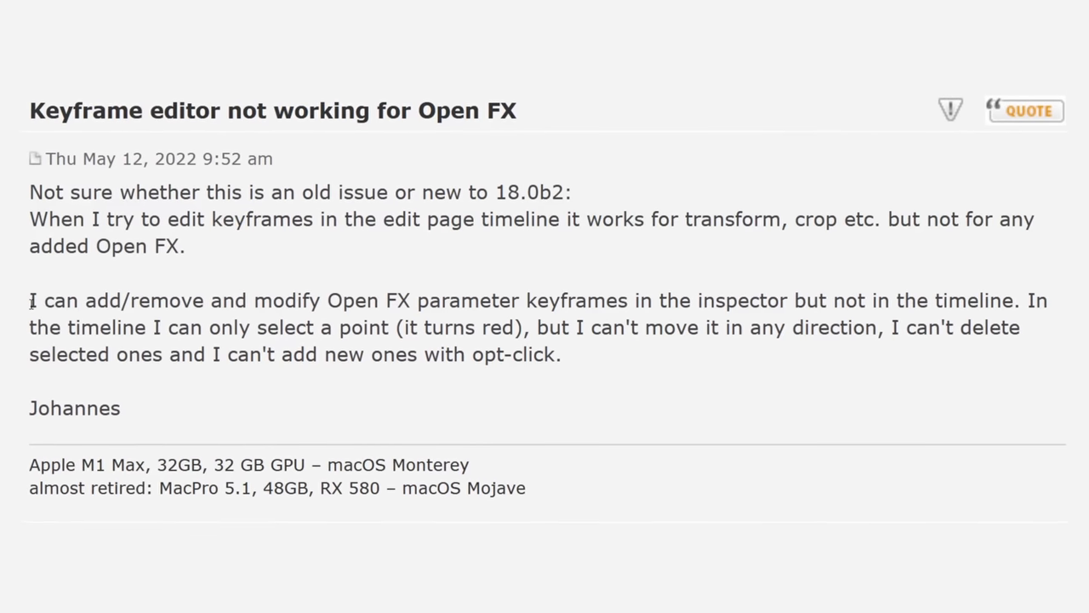
drag(44, 300, 984, 299)
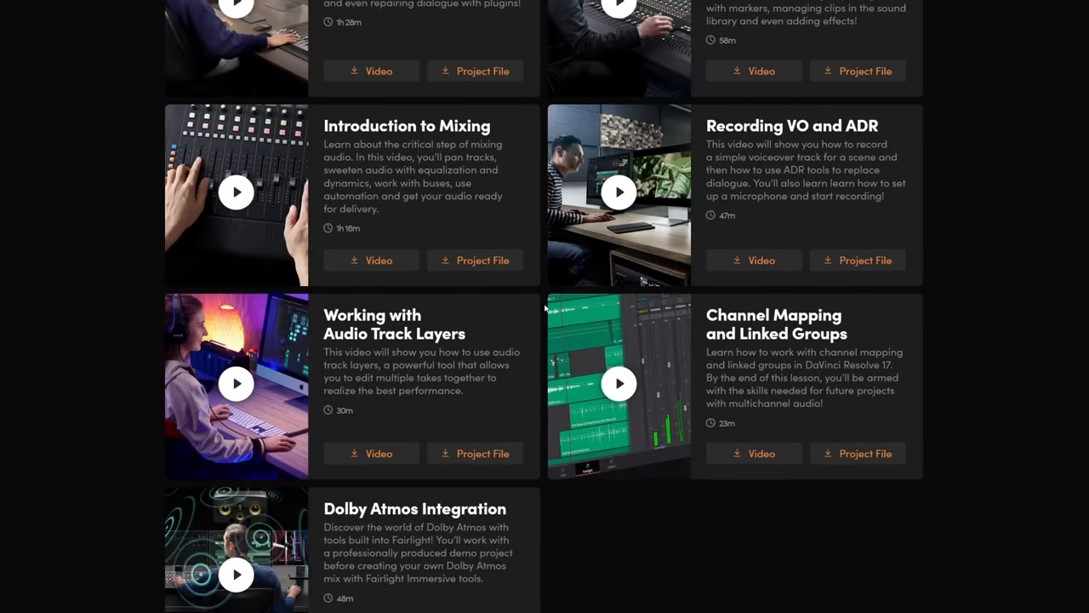
Scroll past the Fairlight videos to the DaVinci Resolve 17 Color training section
scroll(down, 3)
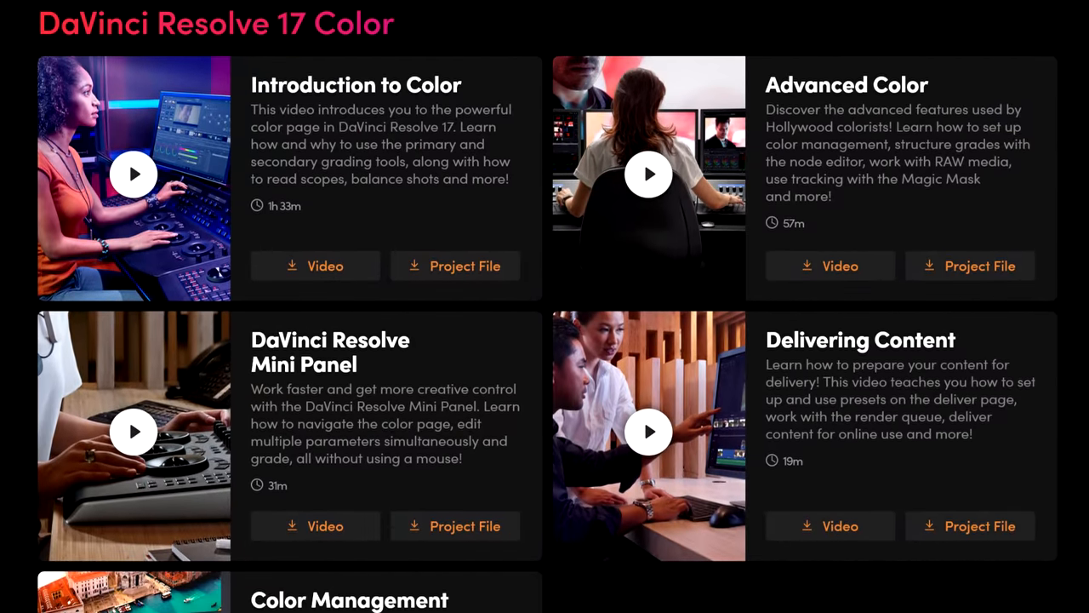
scroll(down, 3)
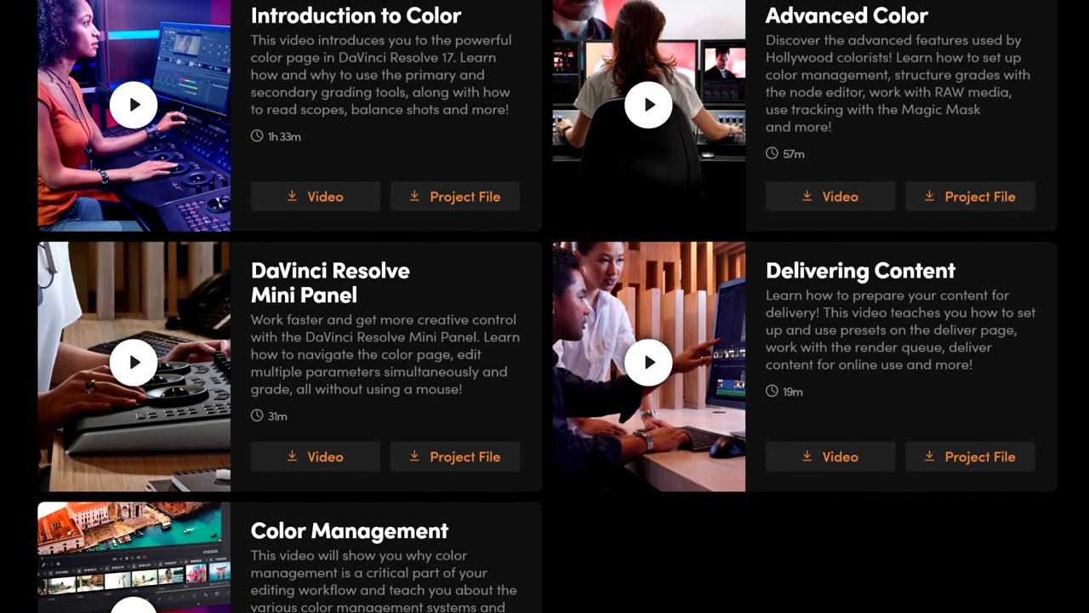
scroll(down, 3)
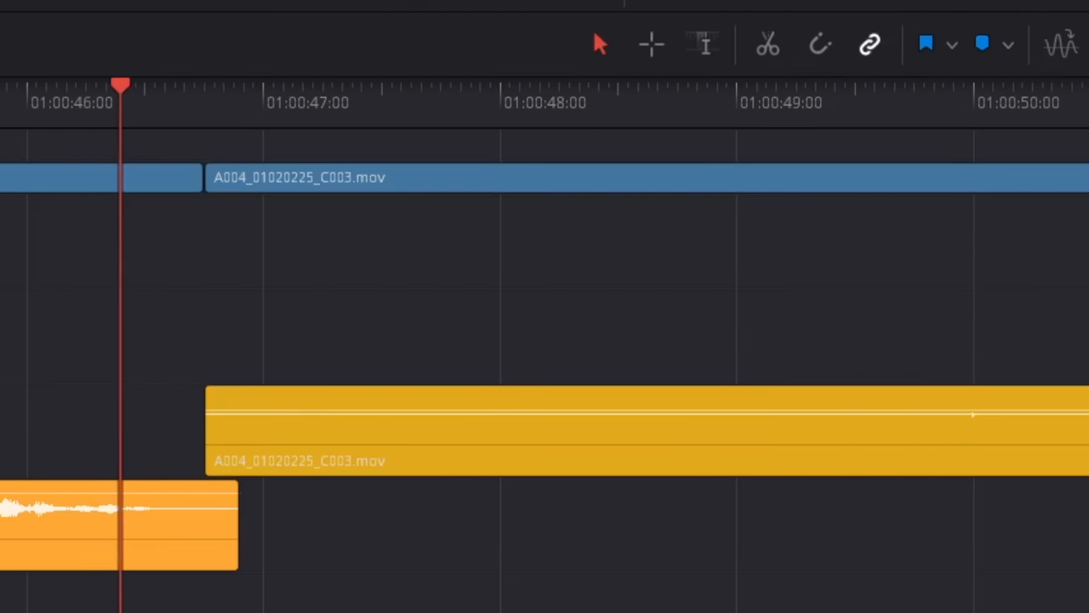
Switch through the Color, Edit, Fairlight and Fusion pages from the bottom bar
click(534, 602)
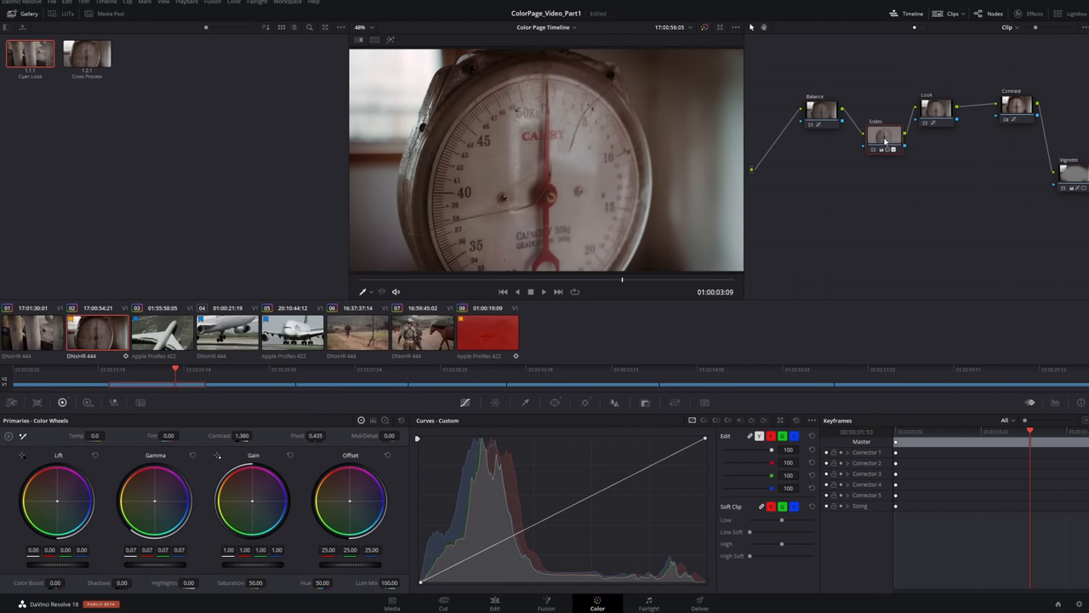
click(494, 602)
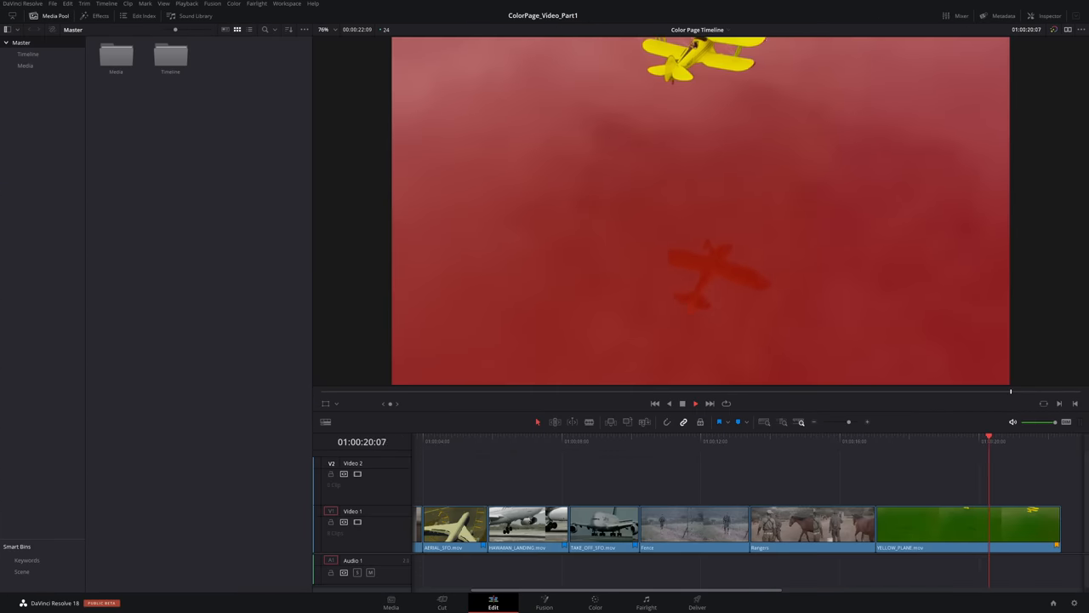
click(647, 602)
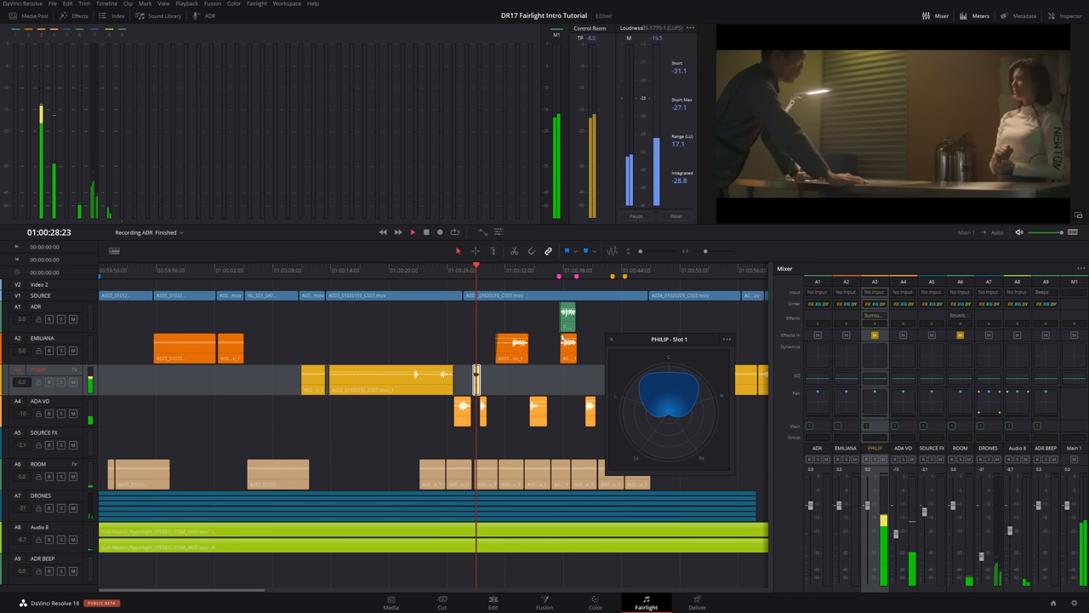
click(541, 603)
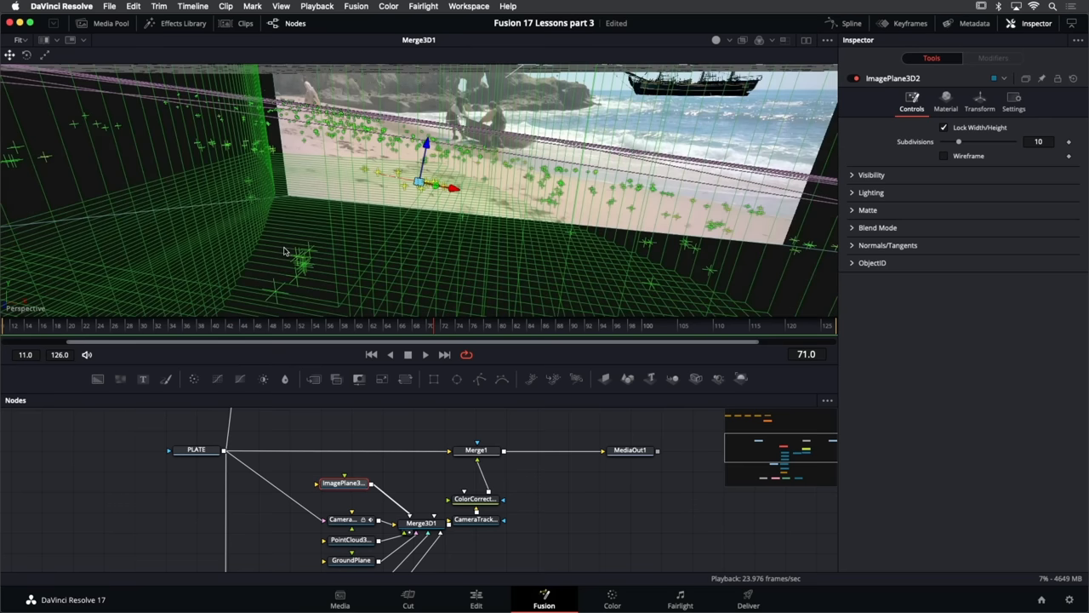
mouse_move(395, 238)
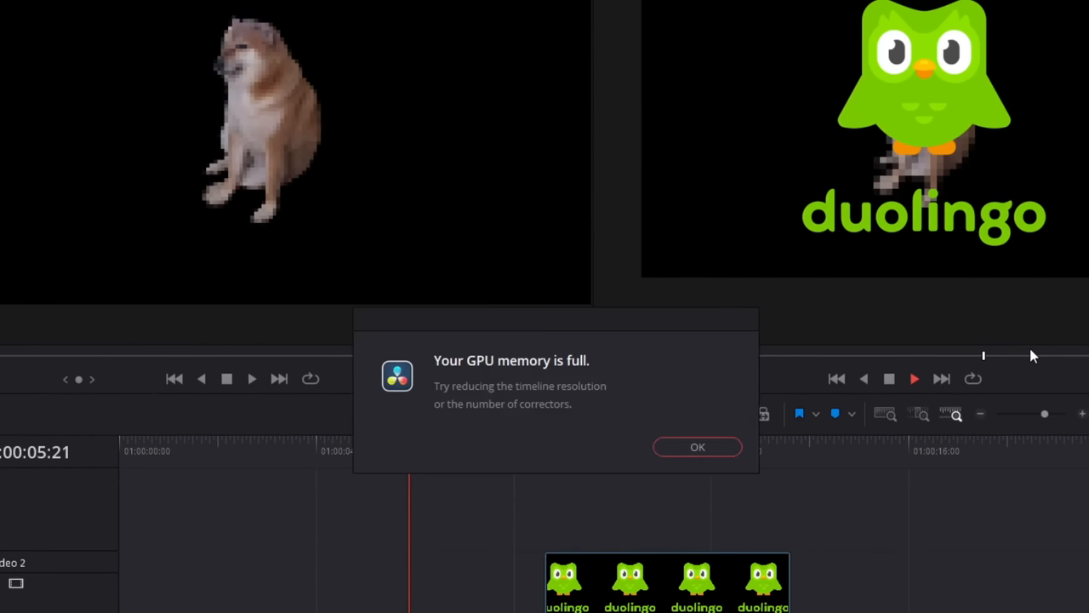
Dismiss the 'Your GPU memory is full' warning with OK
click(698, 446)
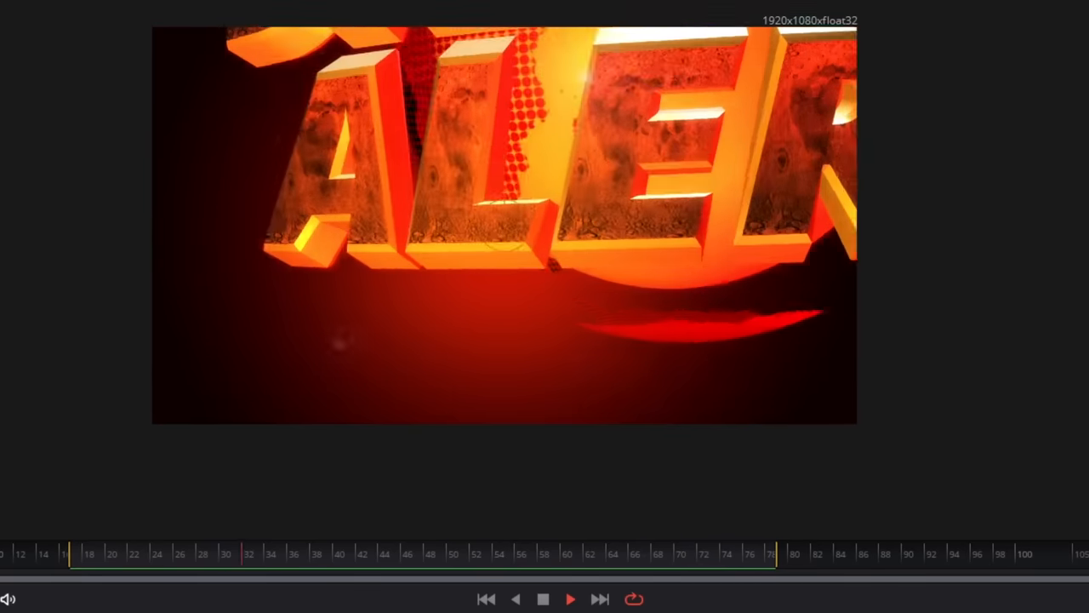
click(466, 97)
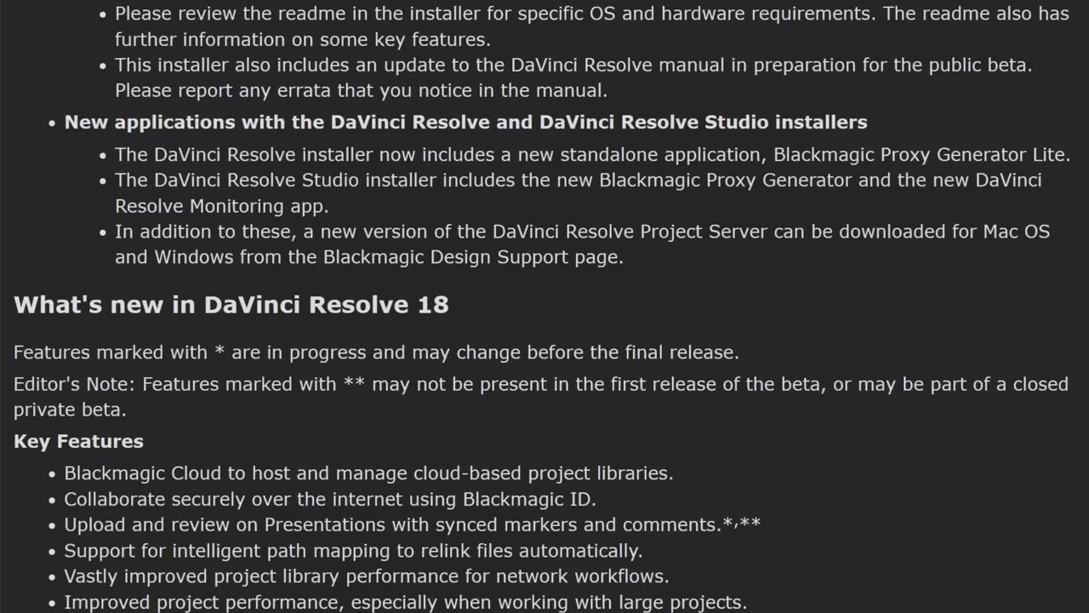
Scroll the release notes to Media & Edit, then launch DaVinci Resolve from the desktop shortcut
scroll(down, 3)
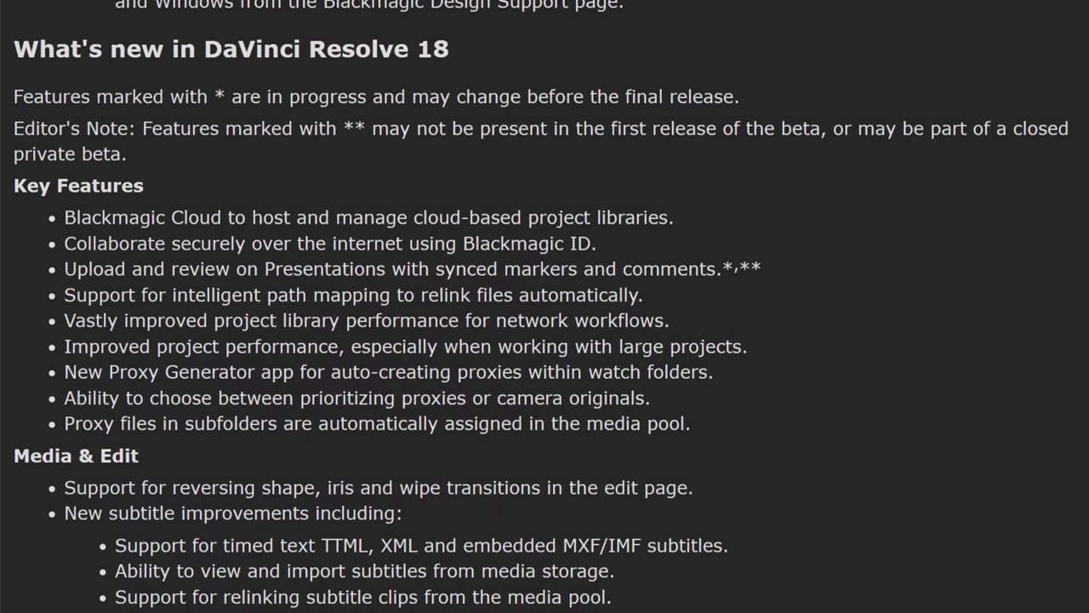
scroll(down, 3)
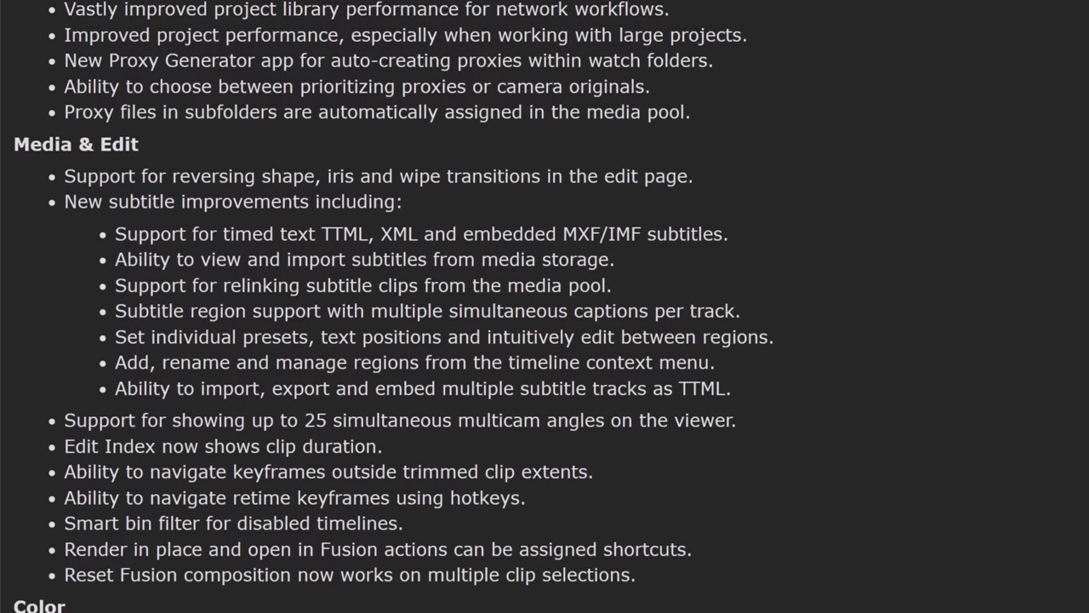
scroll(down, 3)
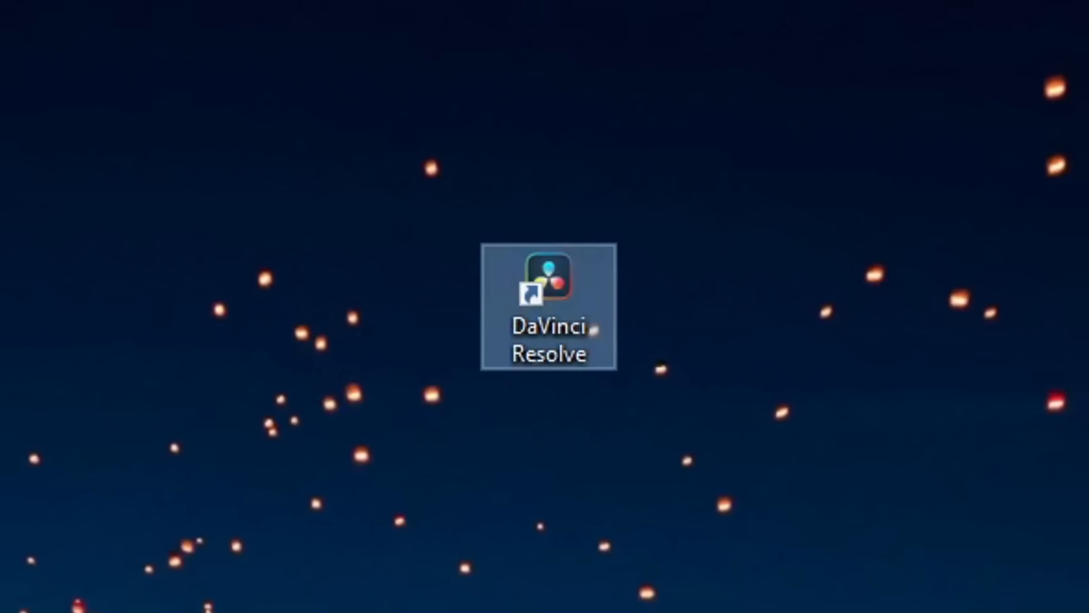
double_click(548, 276)
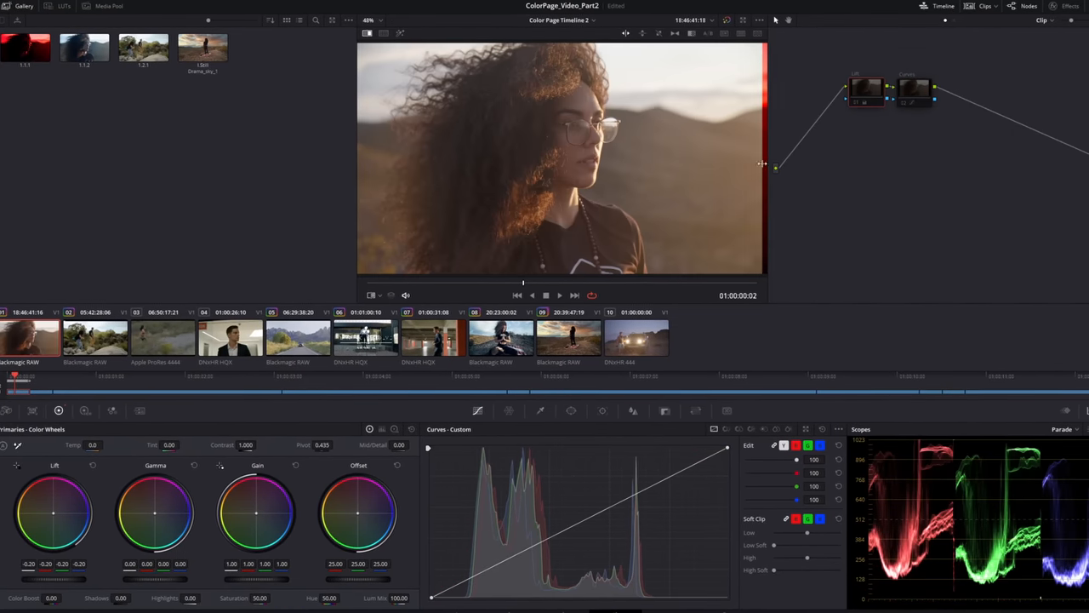